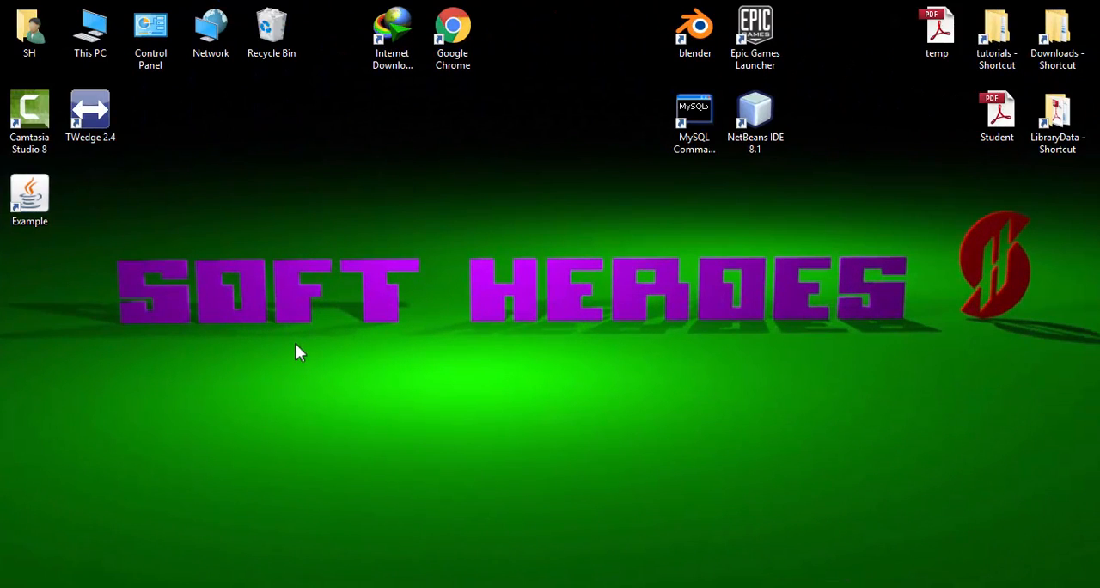
# Run the Example demo and test its close prompt, declining once then confirming.
pyautogui.click(29, 193)
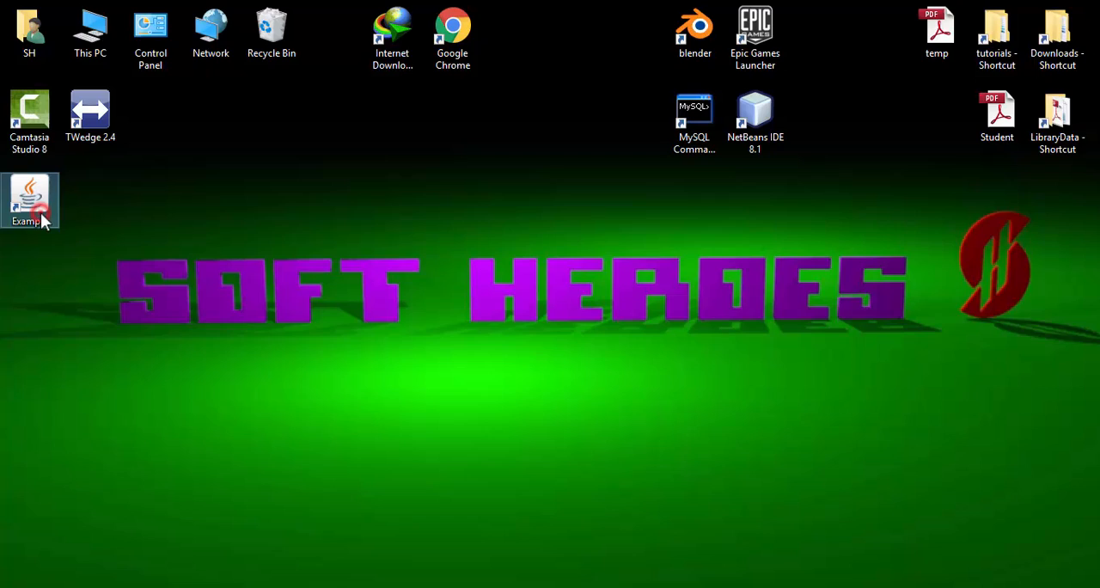
pyautogui.doubleClick(32, 196)
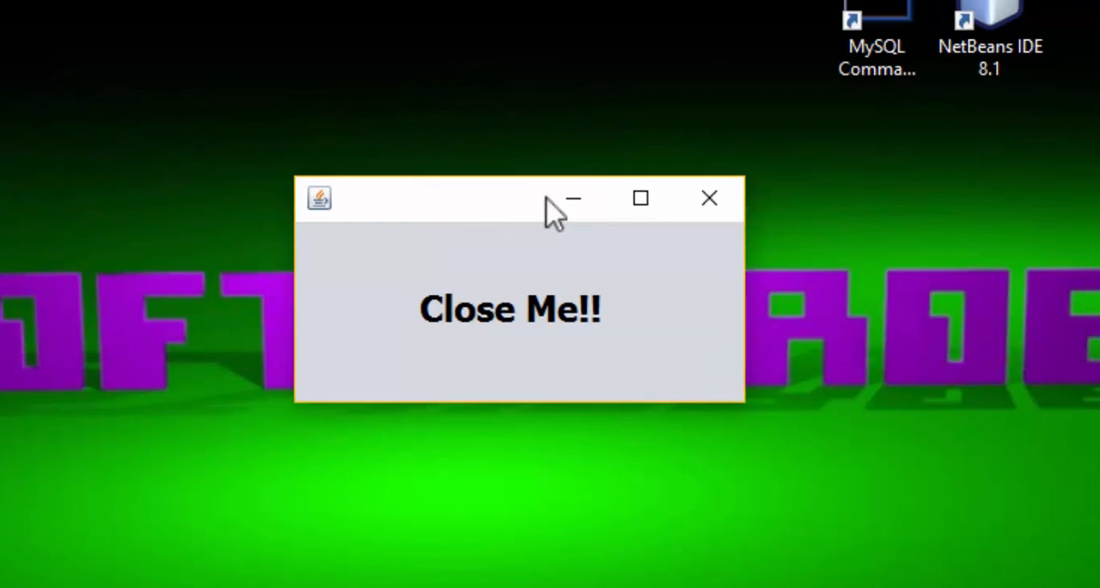
pyautogui.click(708, 197)
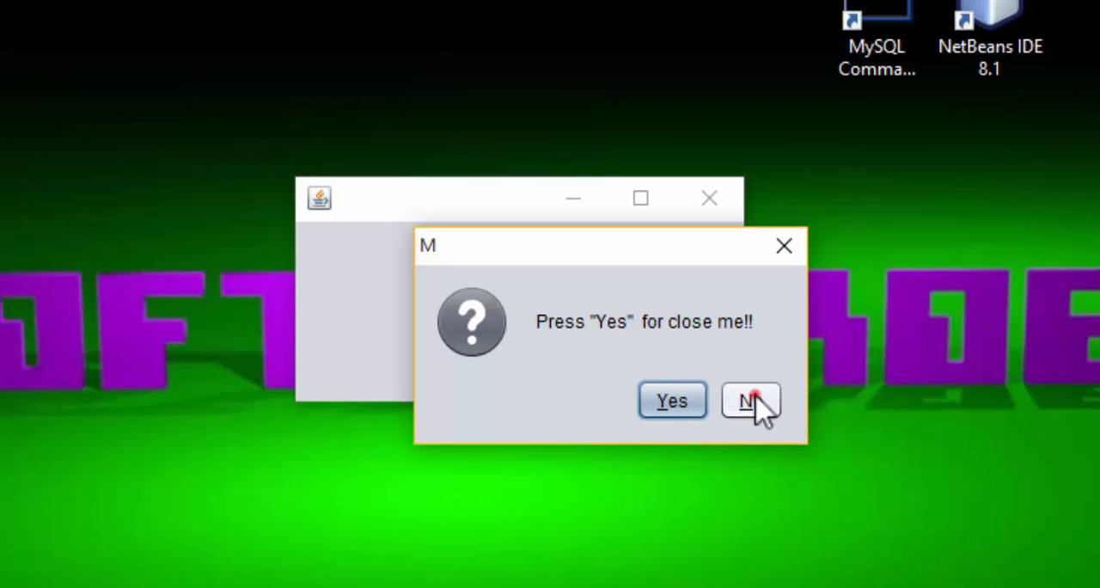
pyautogui.click(751, 401)
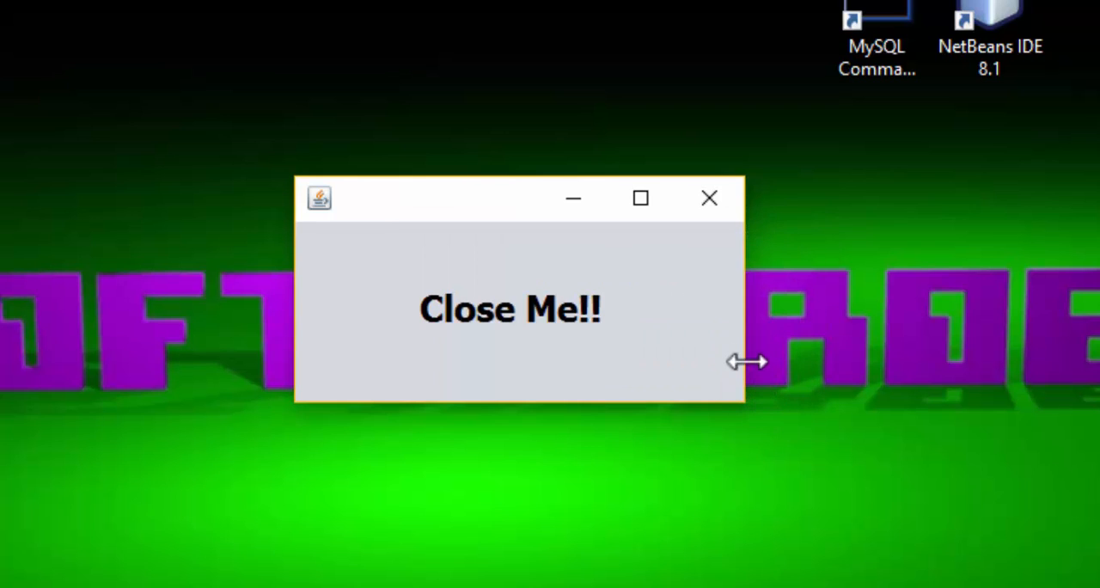
pyautogui.click(708, 197)
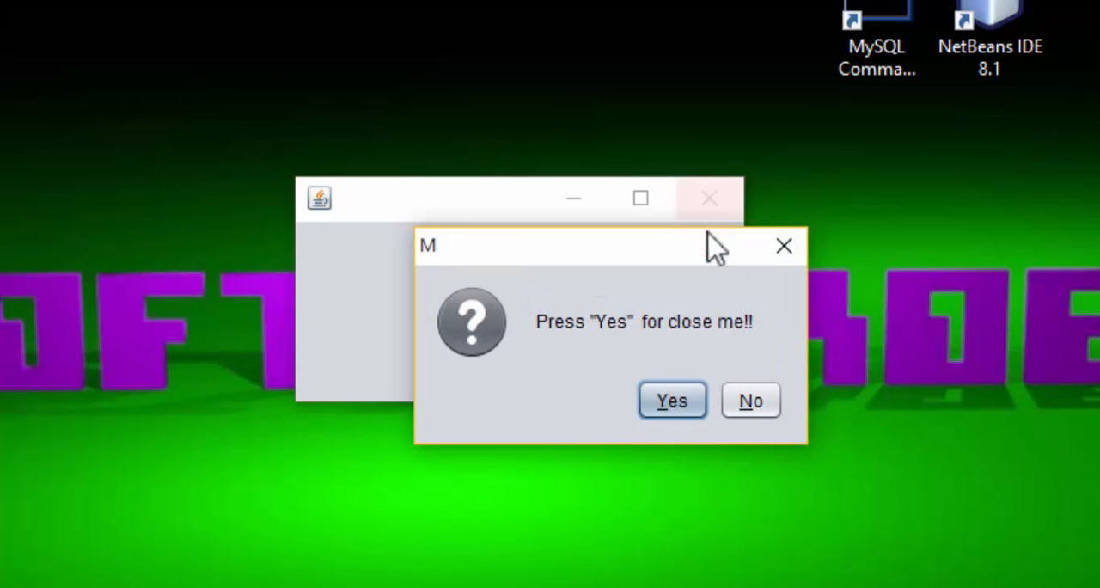
pyautogui.click(671, 400)
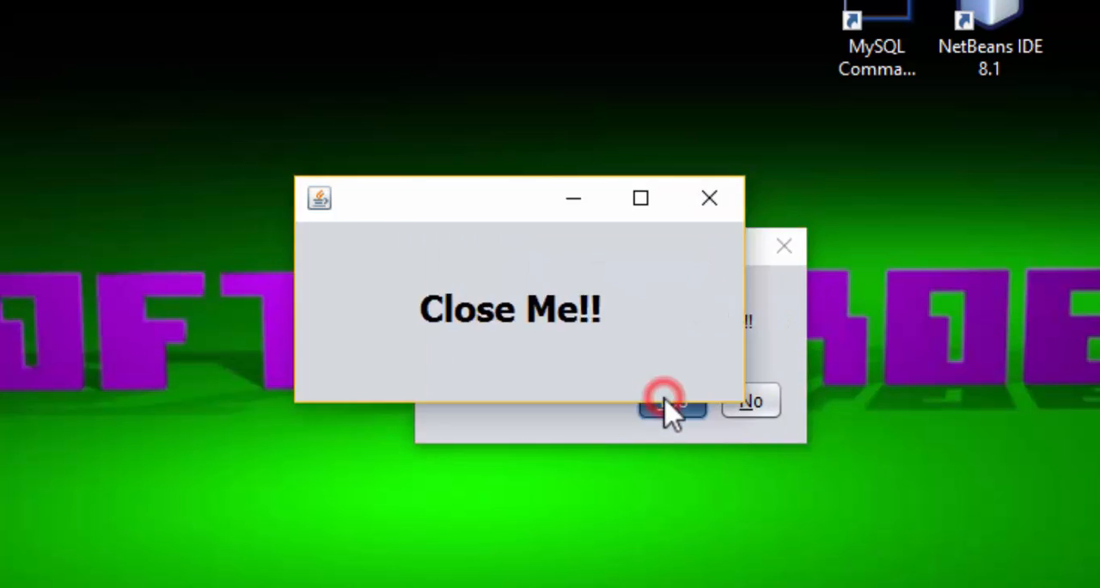
pyautogui.click(665, 403)
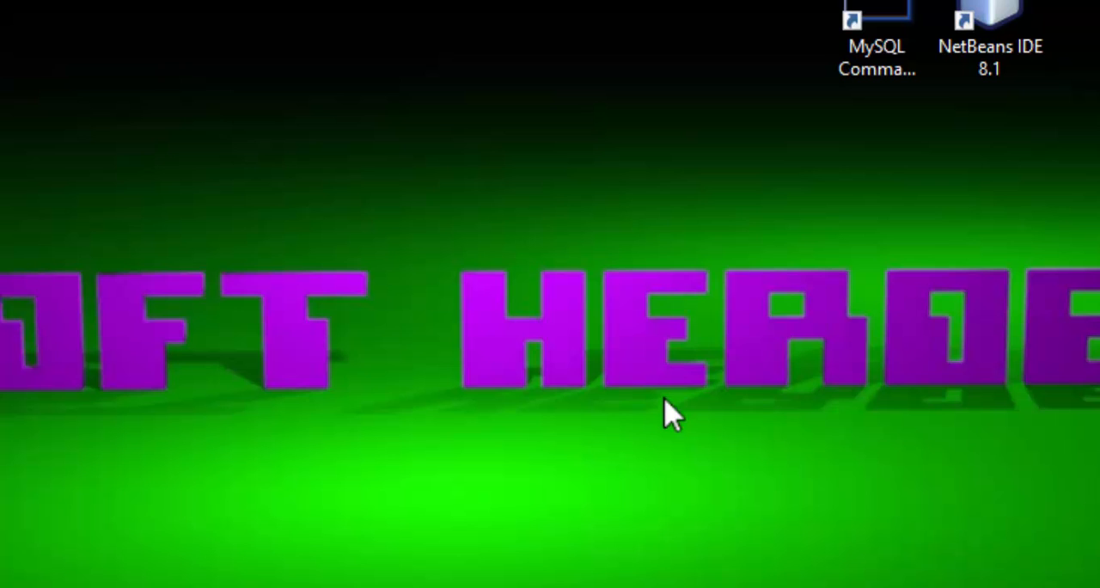
pyautogui.doubleClick(989, 17)
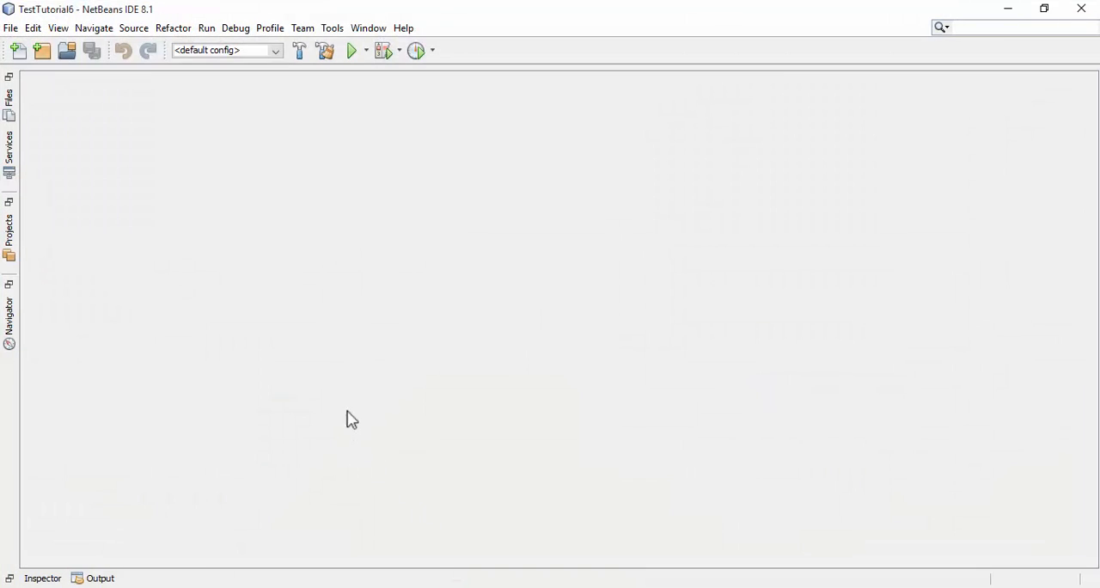
pyautogui.moveTo(439, 346)
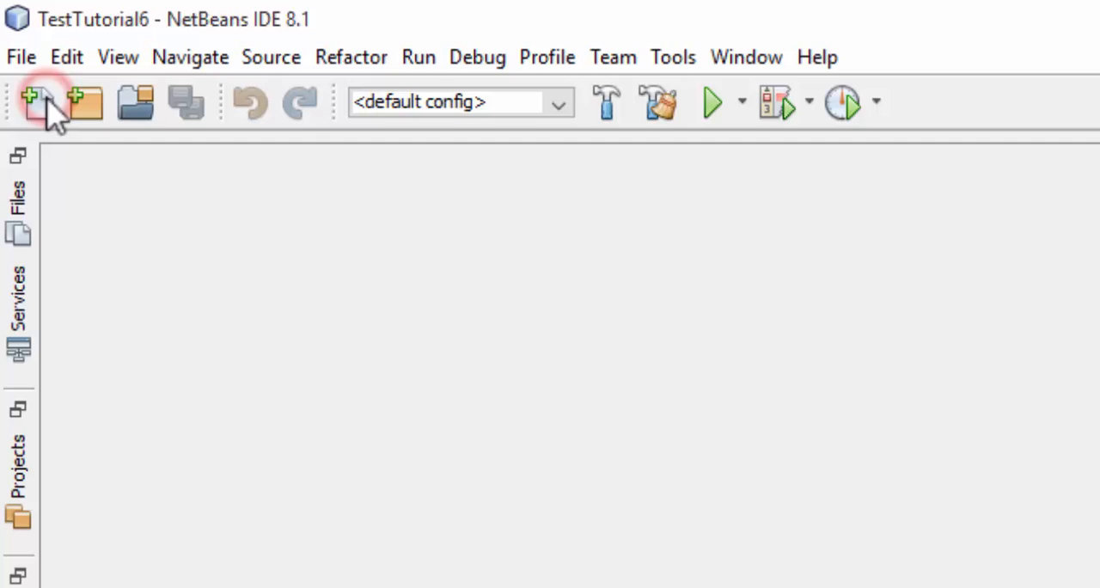
# Start a new Java Application project and advance to the naming step.
pyautogui.click(33, 99)
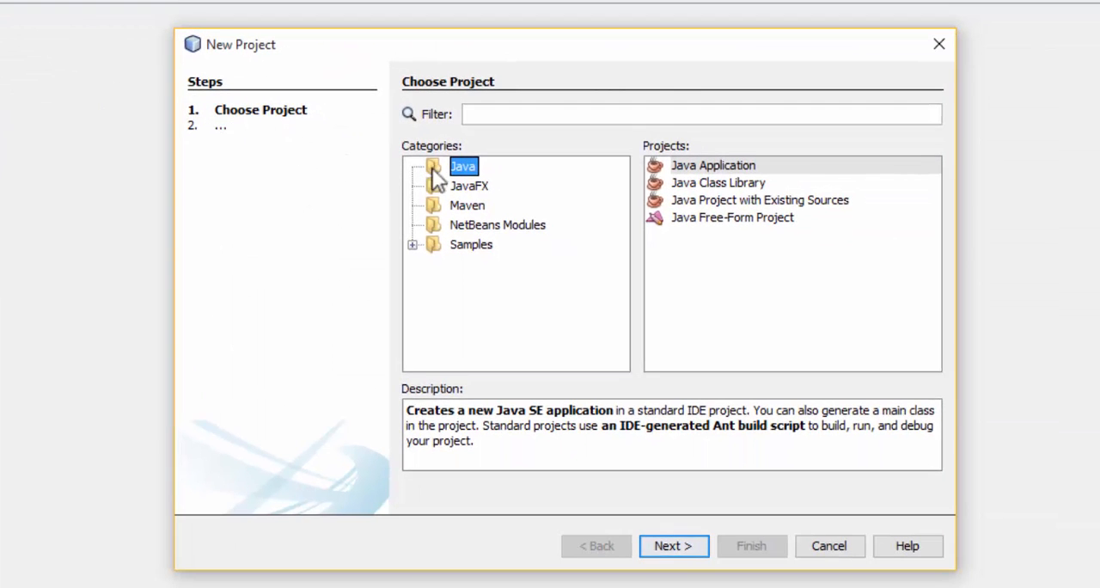
pyautogui.moveTo(640, 187)
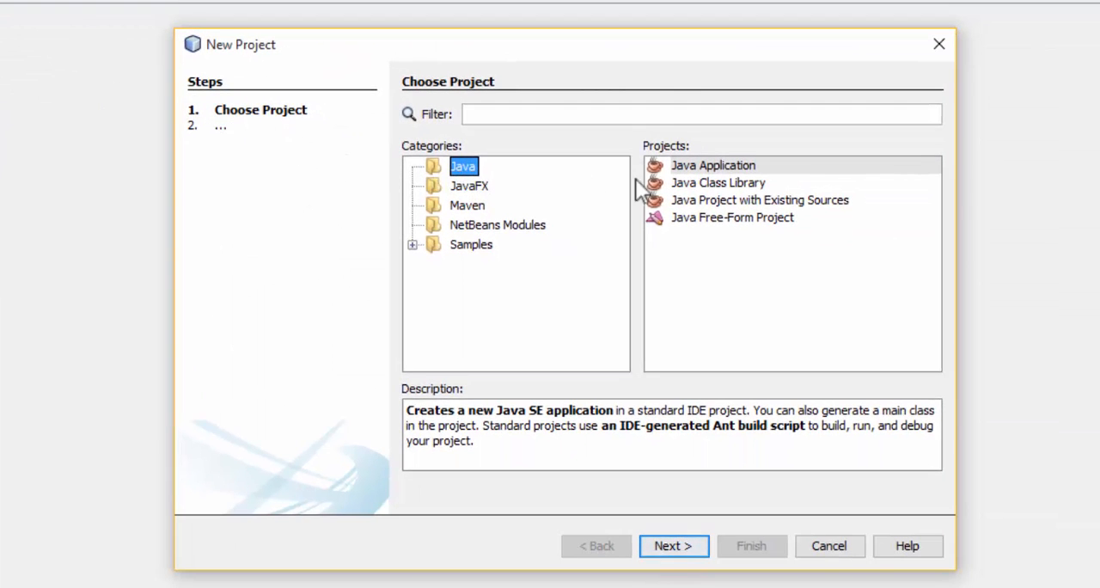
pyautogui.click(713, 165)
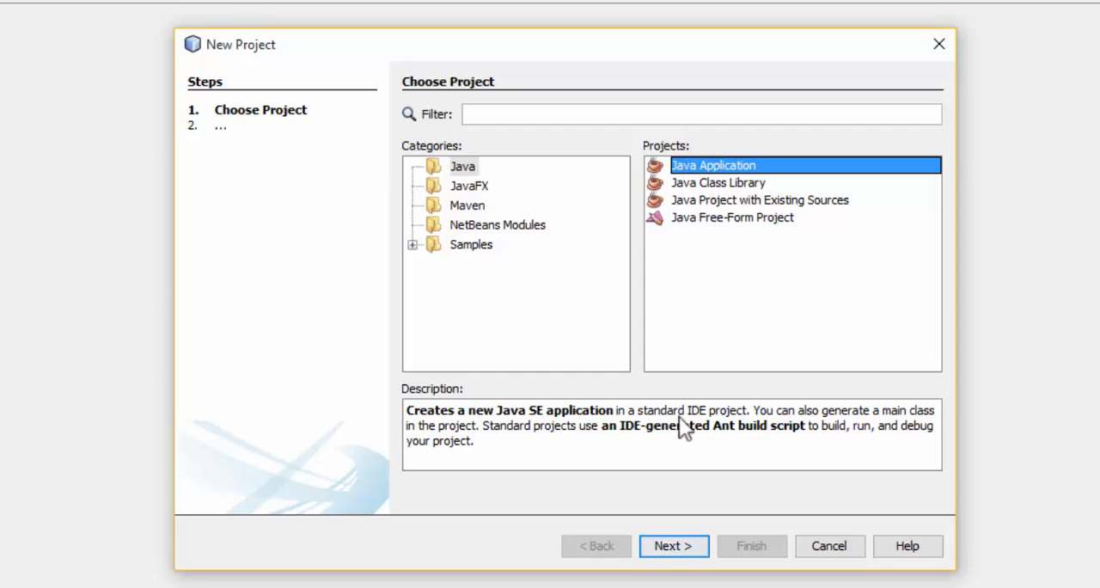
pyautogui.click(673, 545)
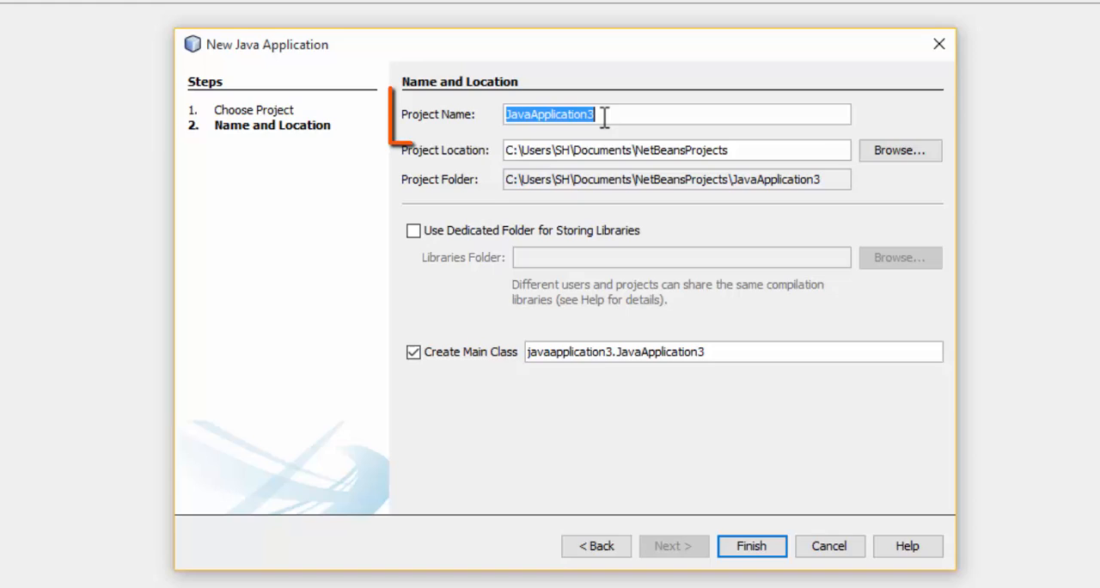
# Create project Tutorial6 in F:\sh_workspace\NetBeans with Create Main Class unchecked.
pyautogui.write('t')
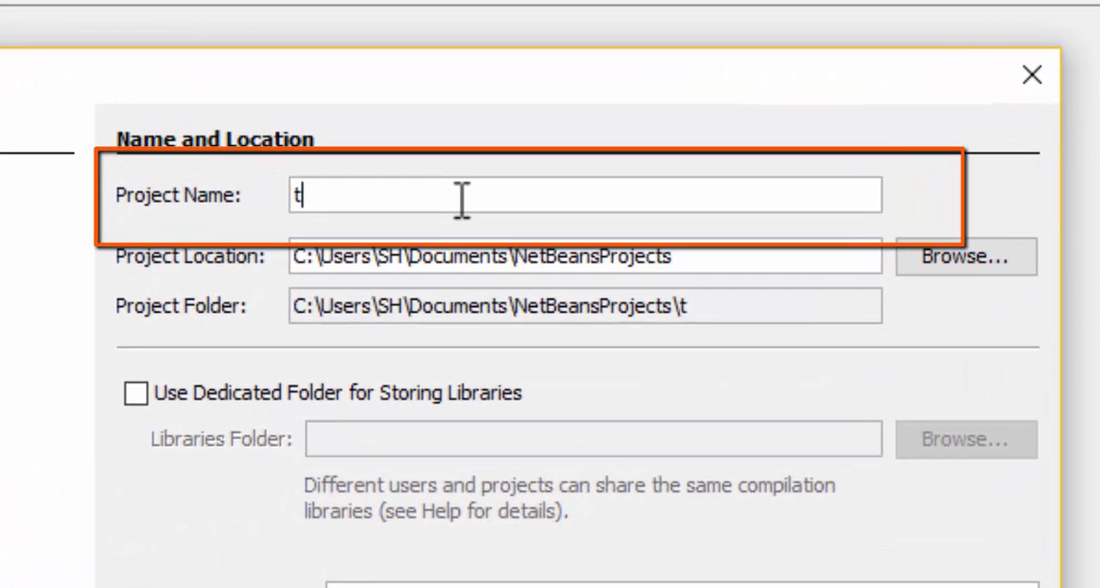
pyautogui.write('utorial6')
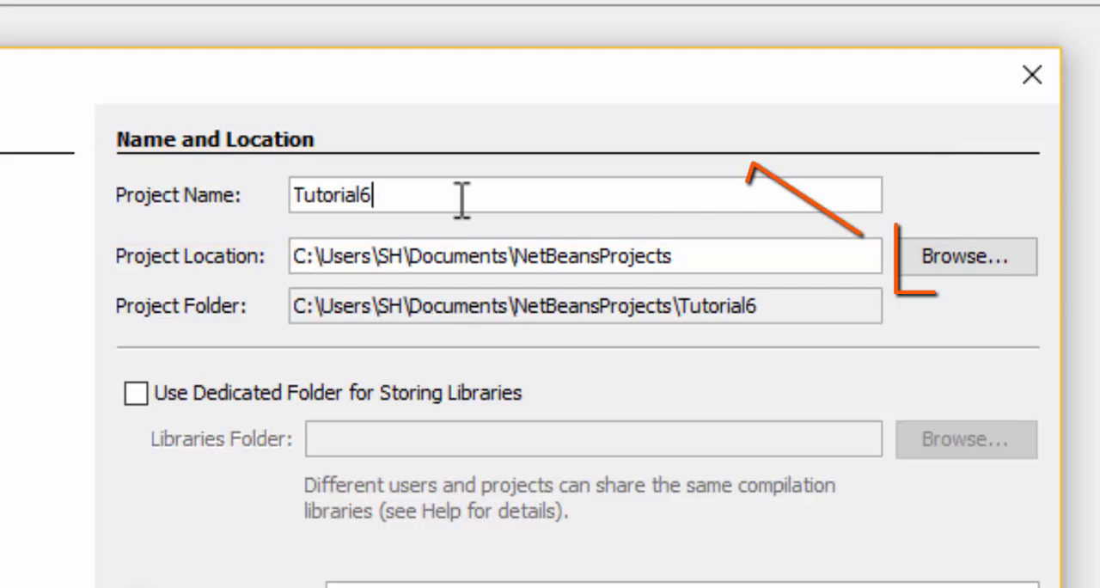
pyautogui.click(963, 262)
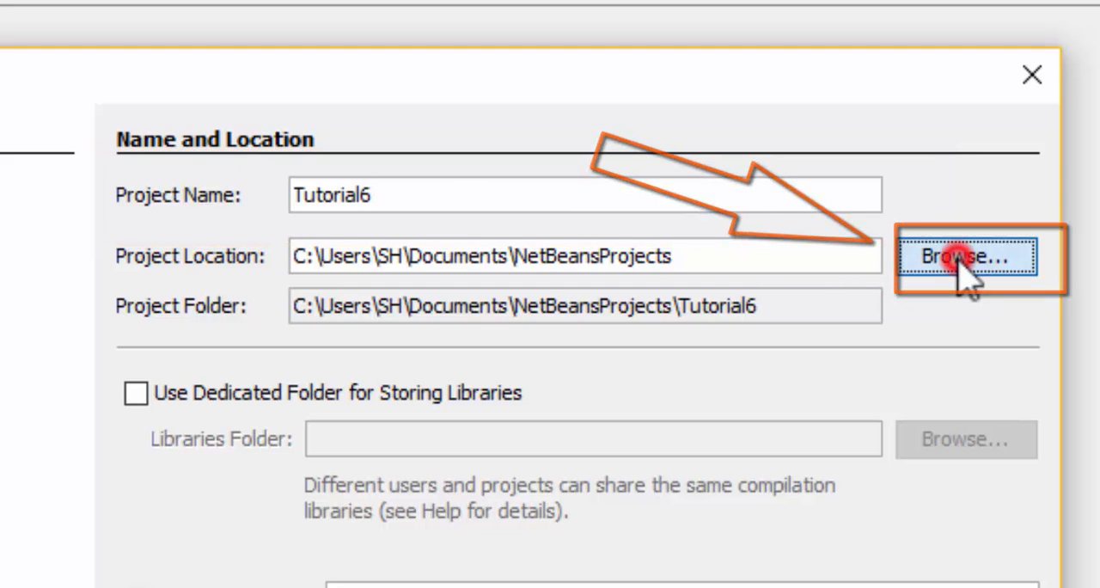
pyautogui.click(963, 256)
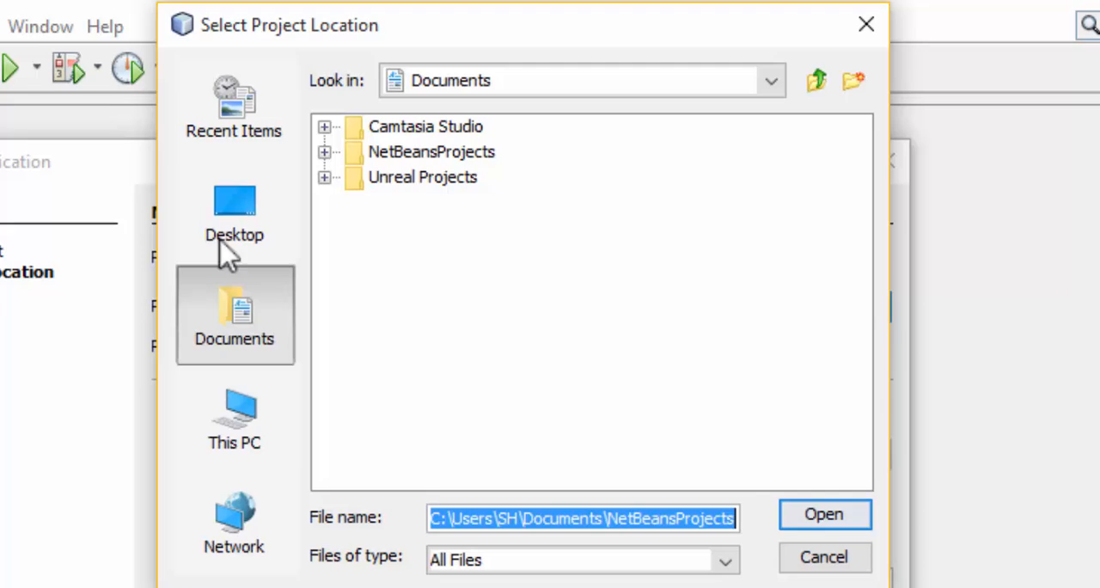
pyautogui.click(234, 419)
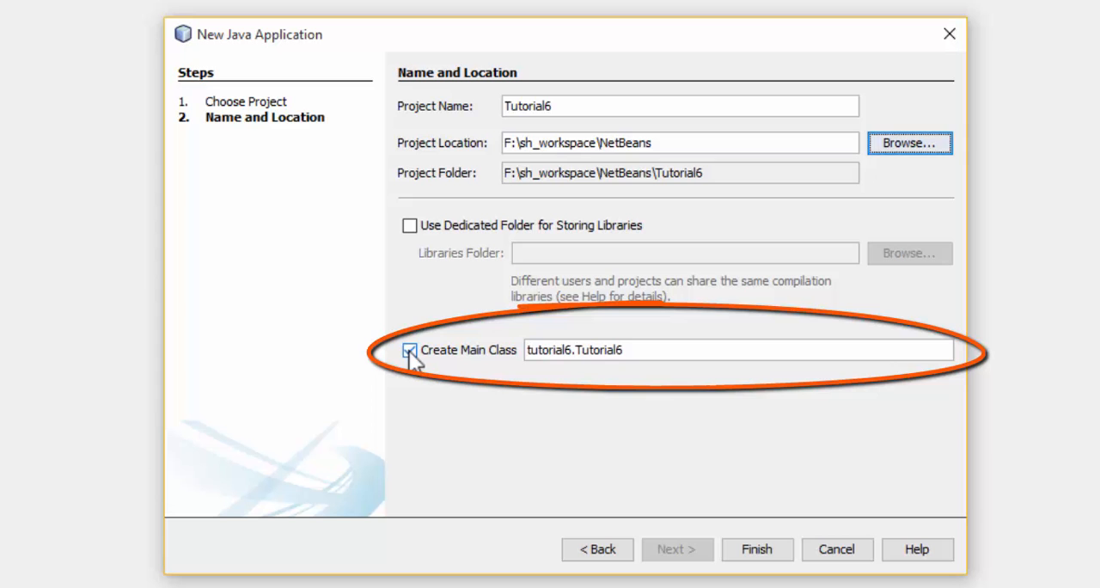
pyautogui.click(406, 349)
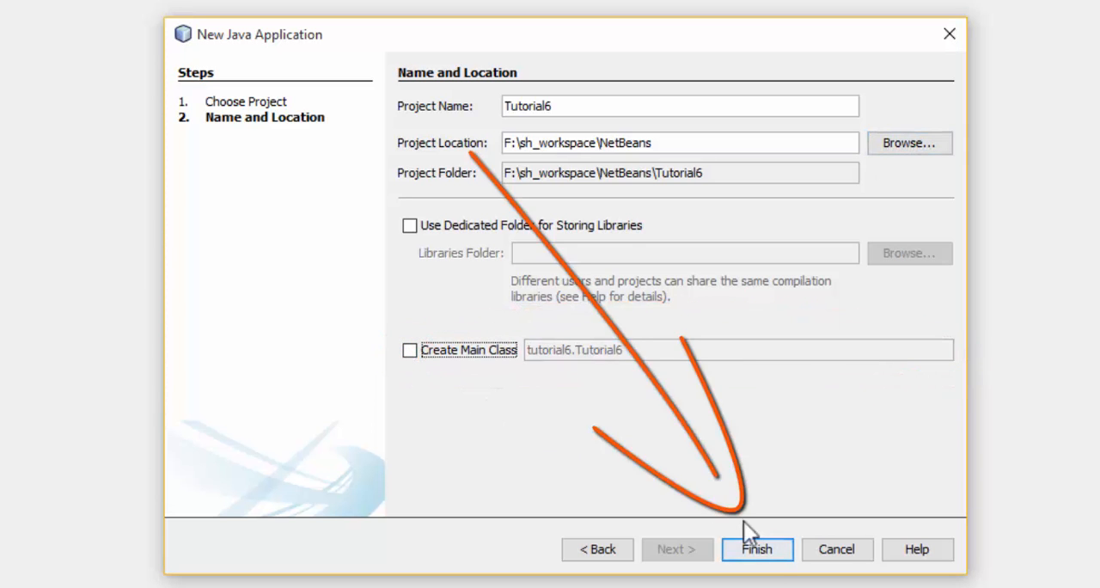
pyautogui.click(756, 549)
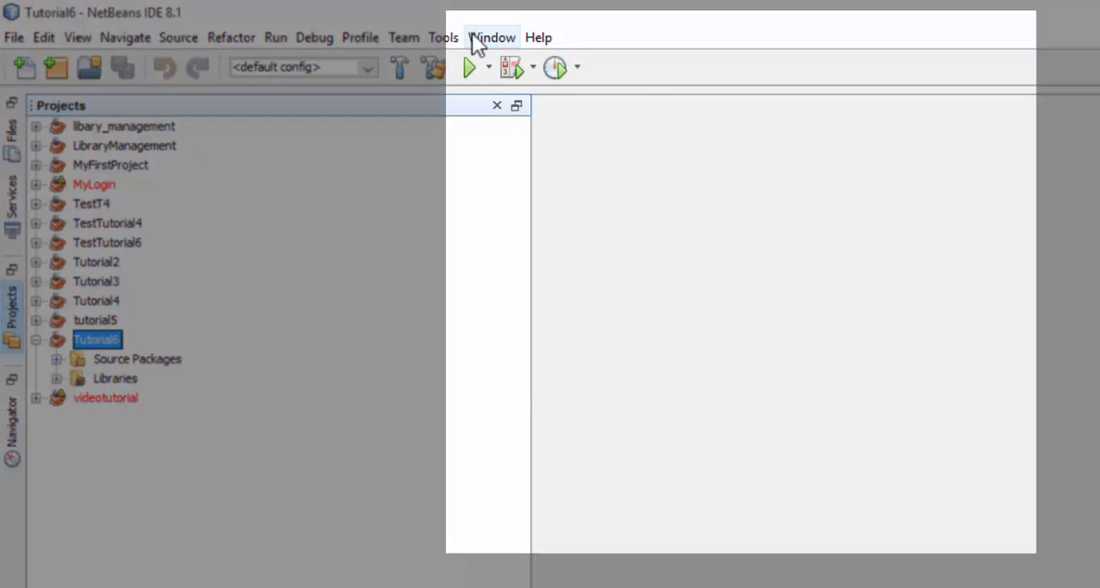
# Add a JFrame Form named NewJFrame to Tutorial6's default package.
pyautogui.click(492, 37)
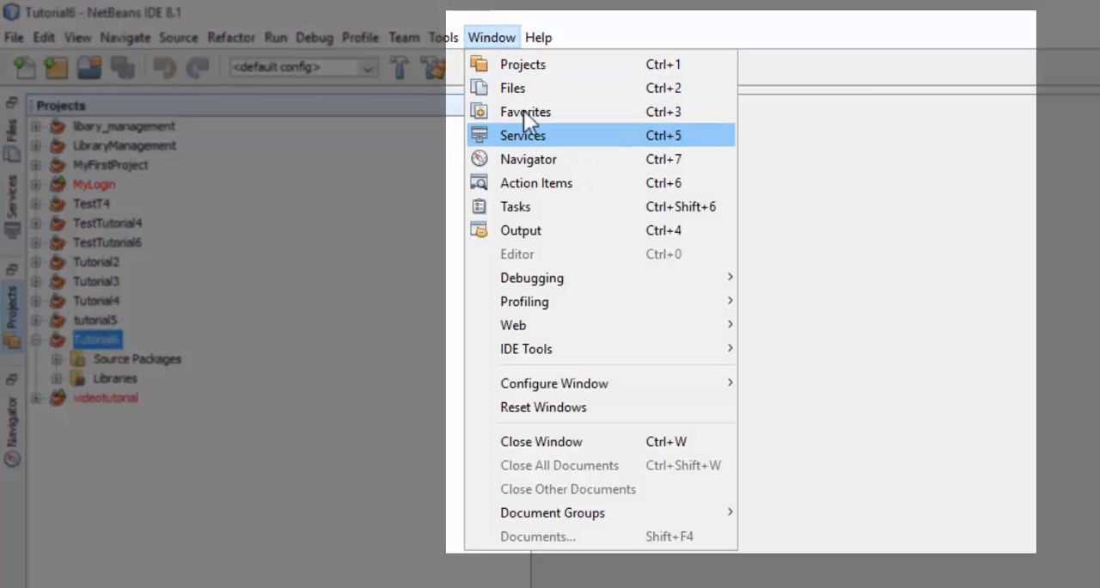
pyautogui.moveTo(533, 90)
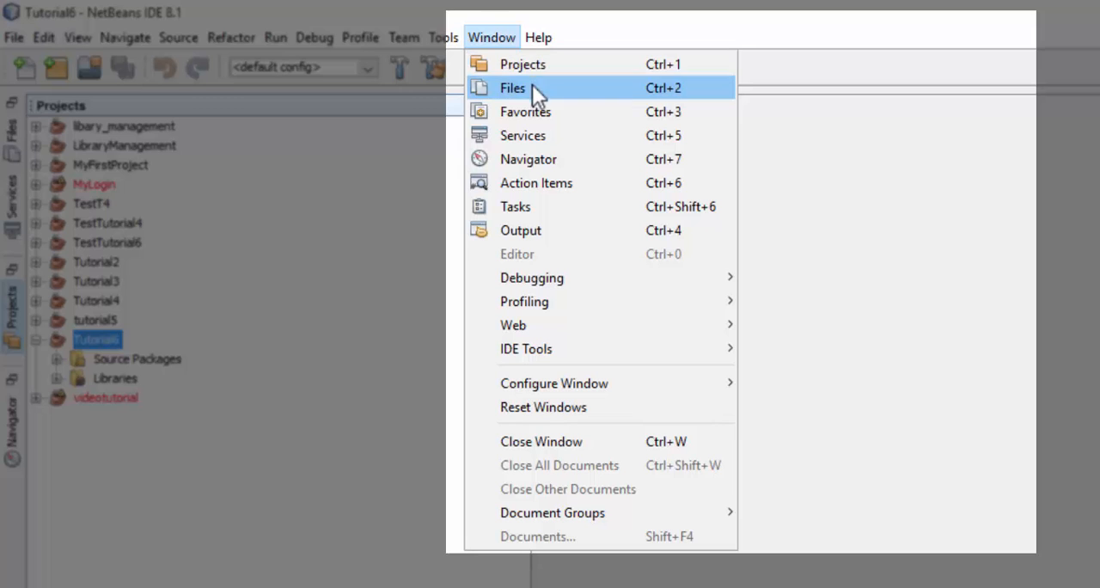
pyautogui.moveTo(526, 348)
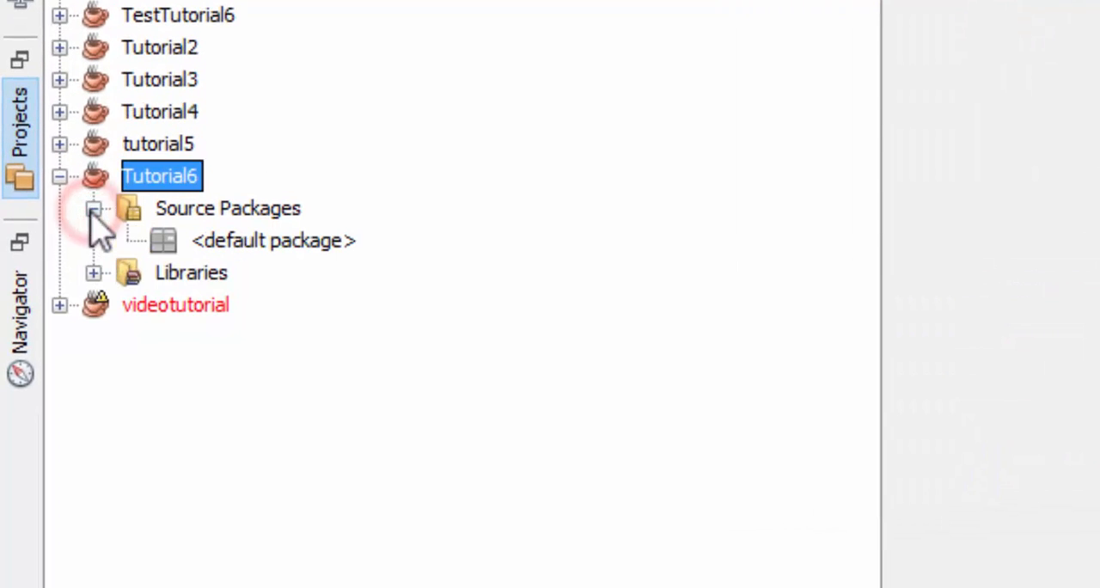
pyautogui.rightClick(274, 241)
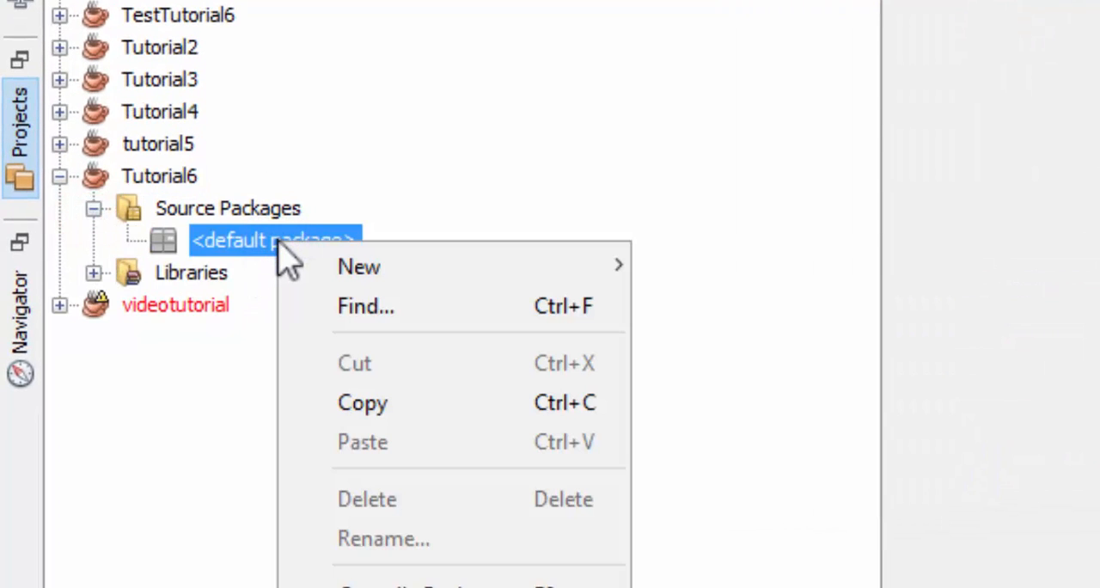
pyautogui.moveTo(358, 266)
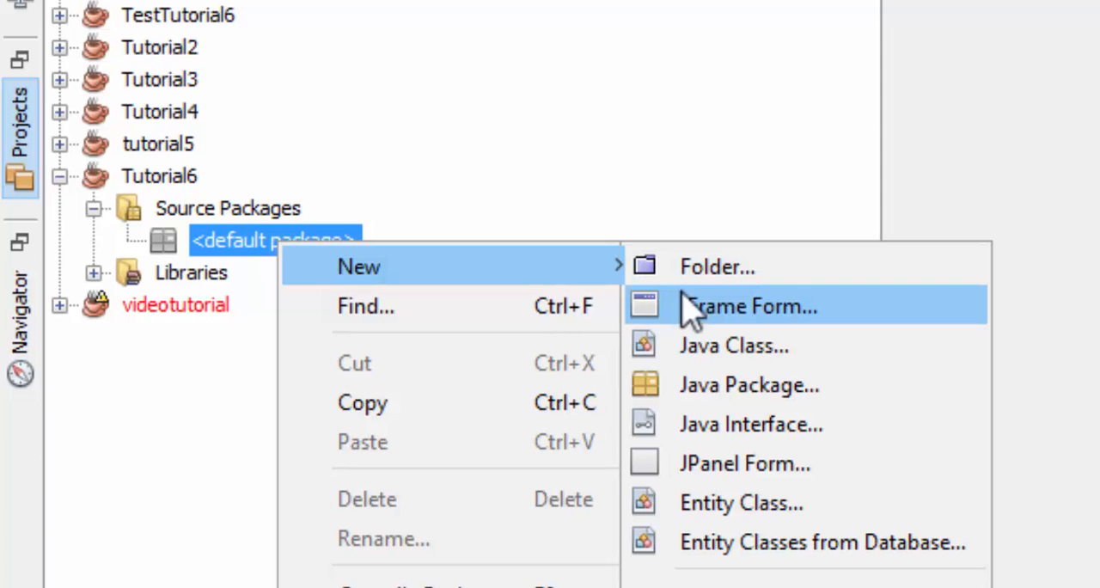
pyautogui.click(750, 306)
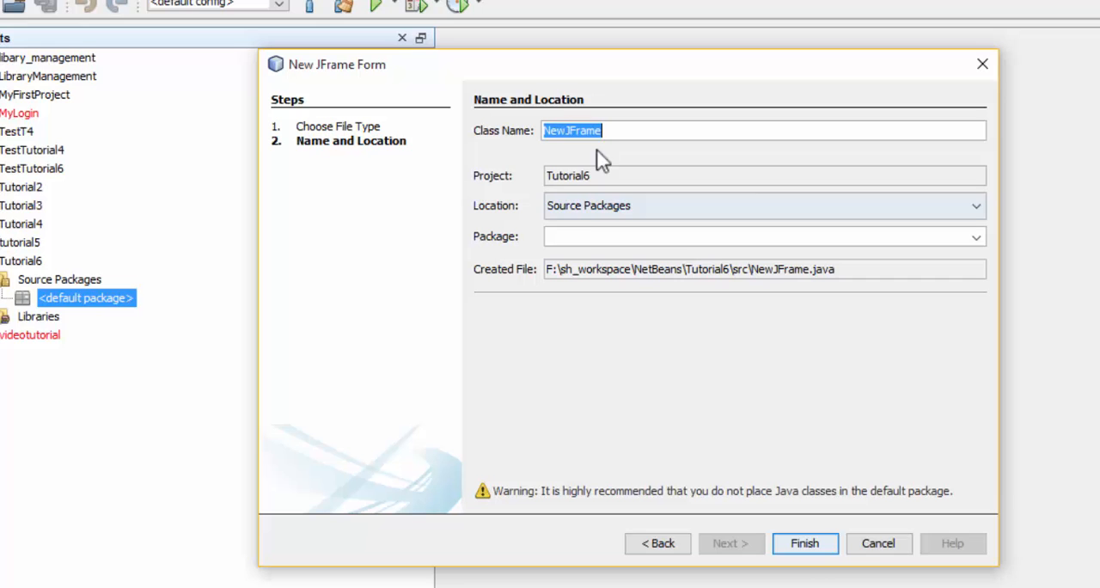
pyautogui.moveTo(767, 369)
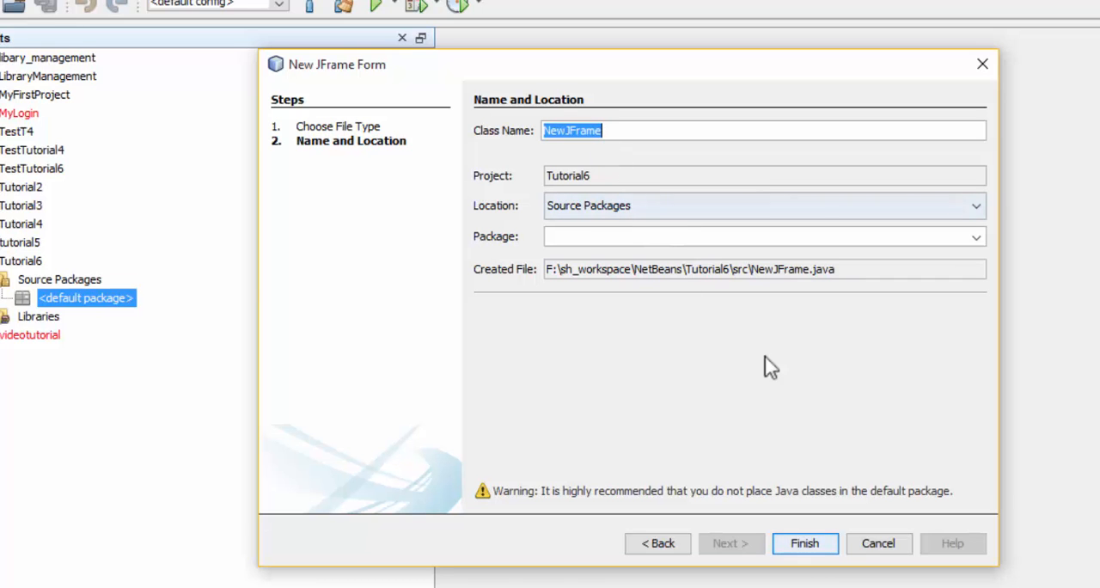
pyautogui.click(805, 543)
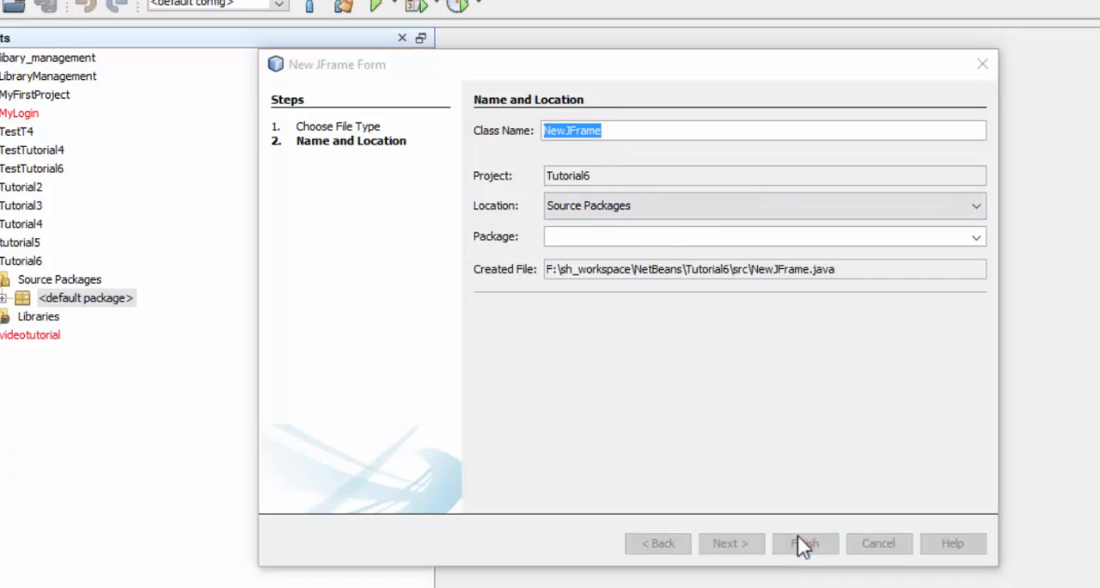
pyautogui.click(800, 542)
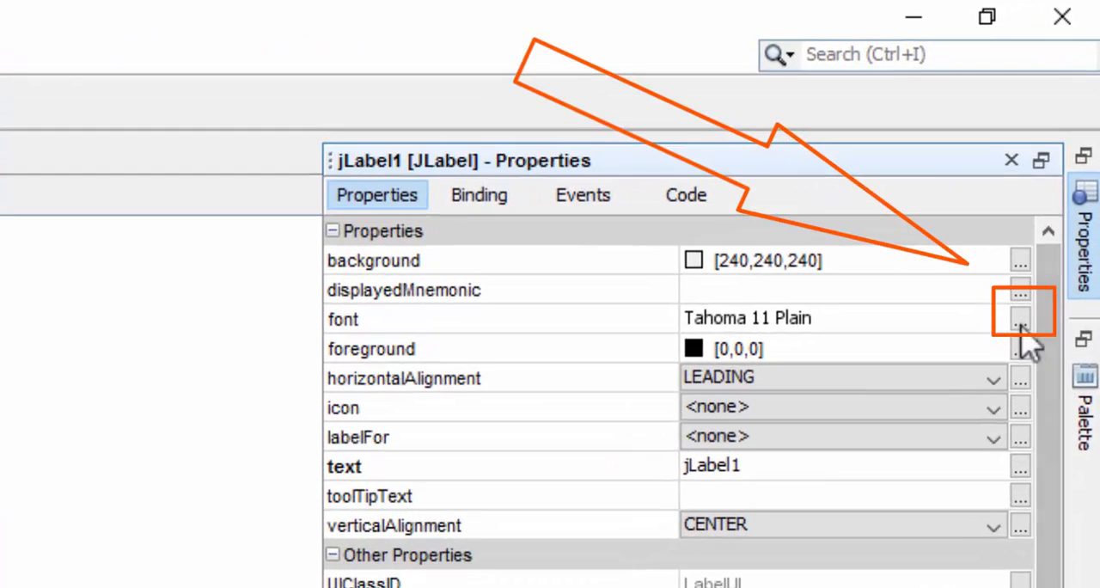
# Make jLabel1 bold Tahoma 24 reading 'close Me!!' and shrink the form to about 286×172.
pyautogui.click(1019, 318)
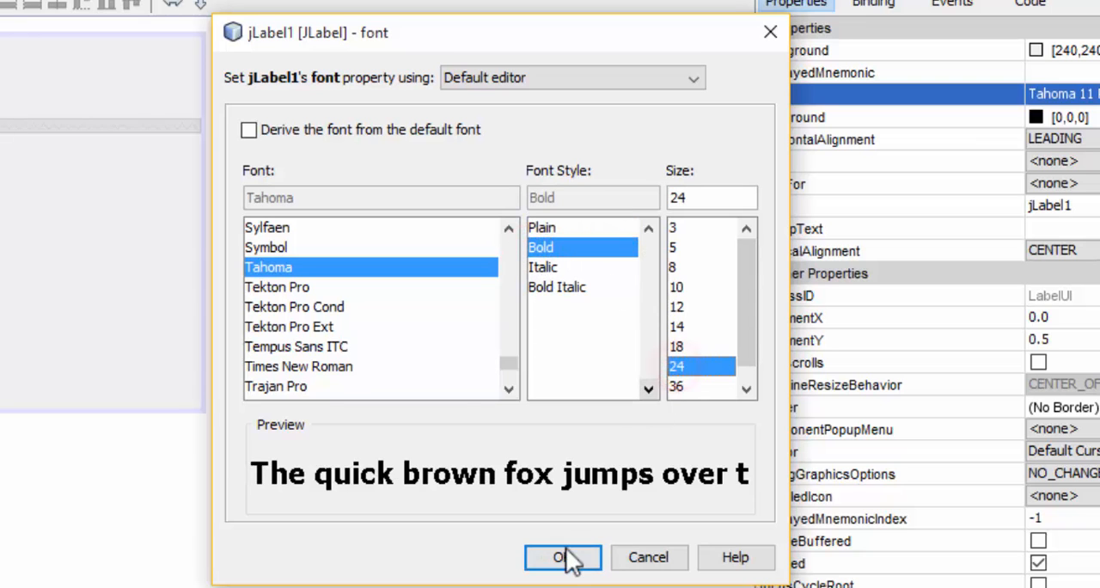
pyautogui.click(562, 557)
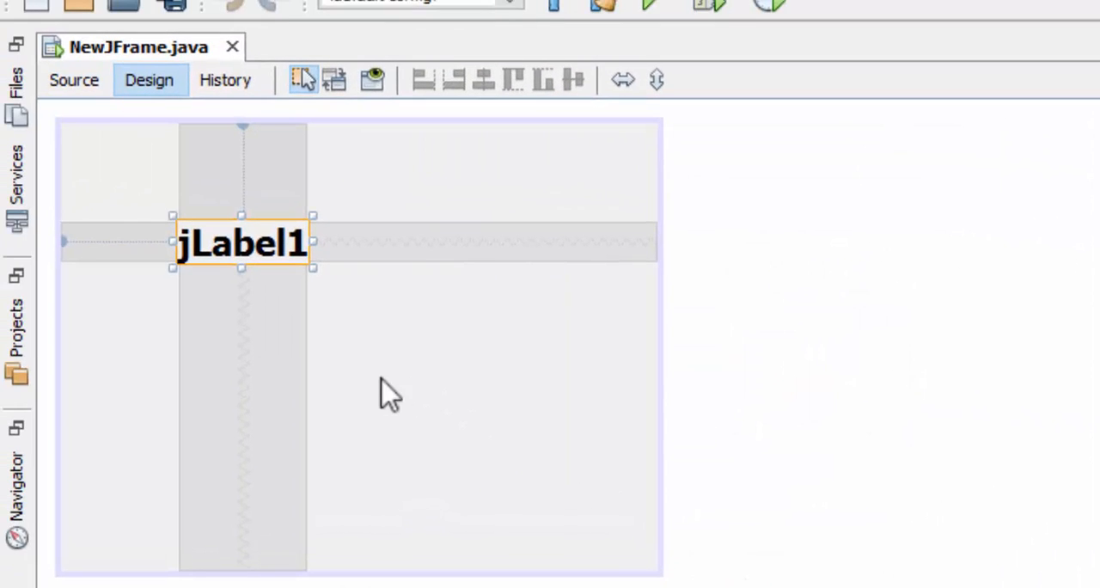
pyautogui.click(238, 243)
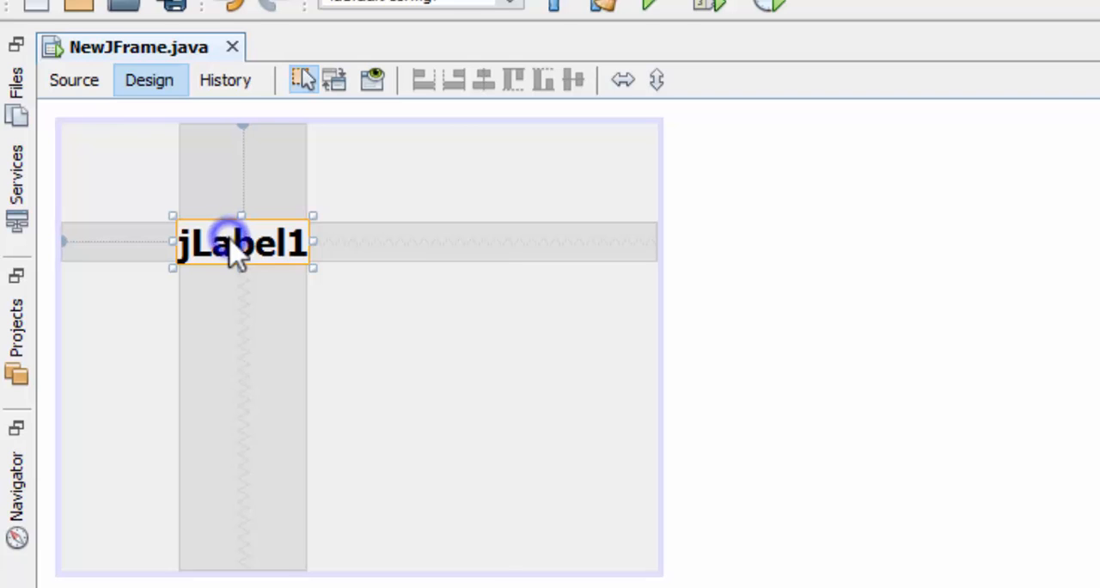
pyautogui.doubleClick(242, 243)
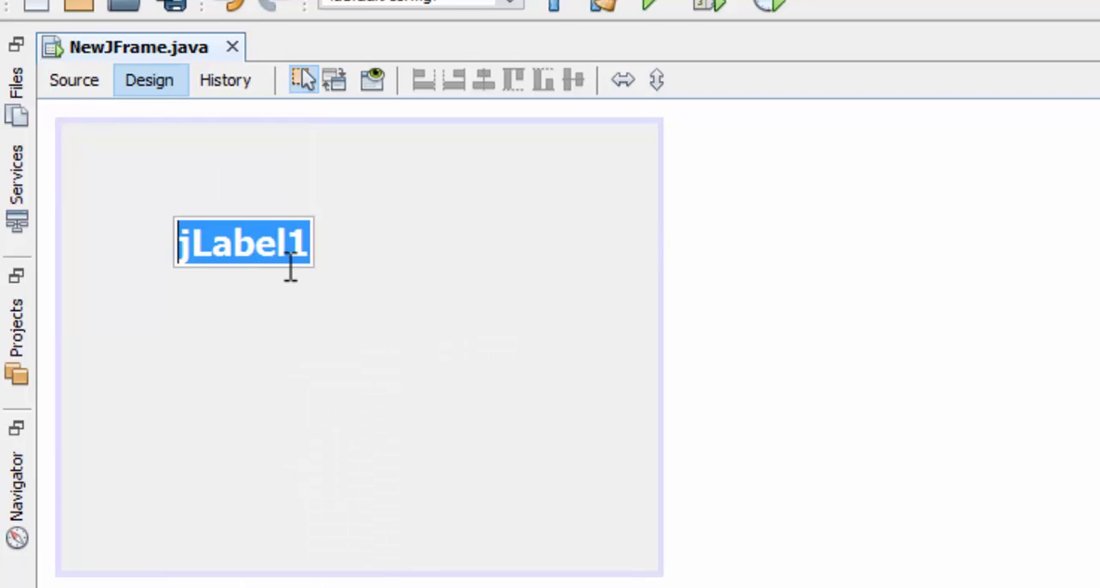
pyautogui.write('close')
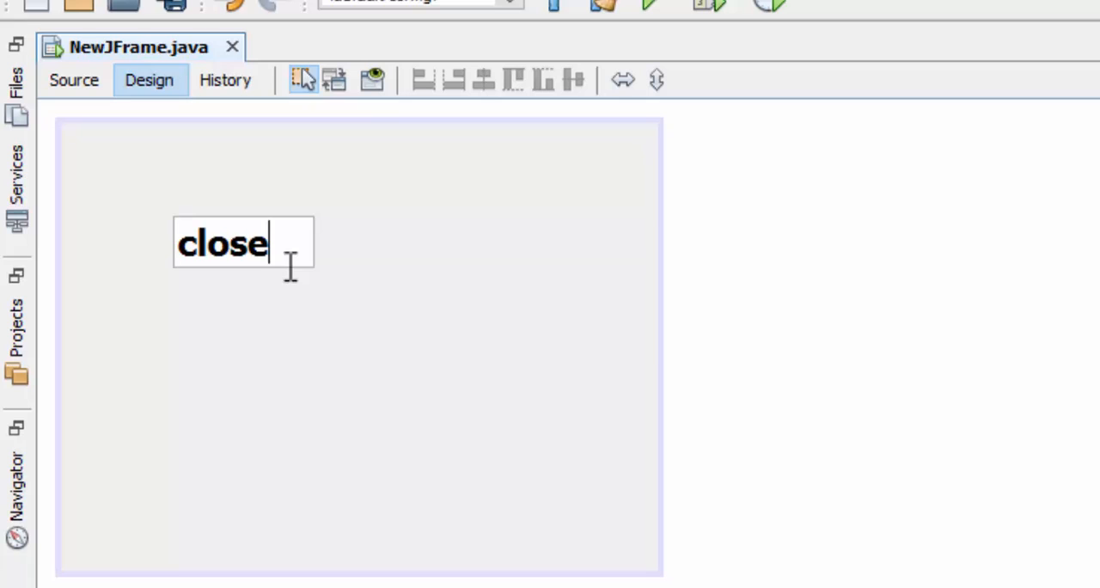
pyautogui.write('Me11')
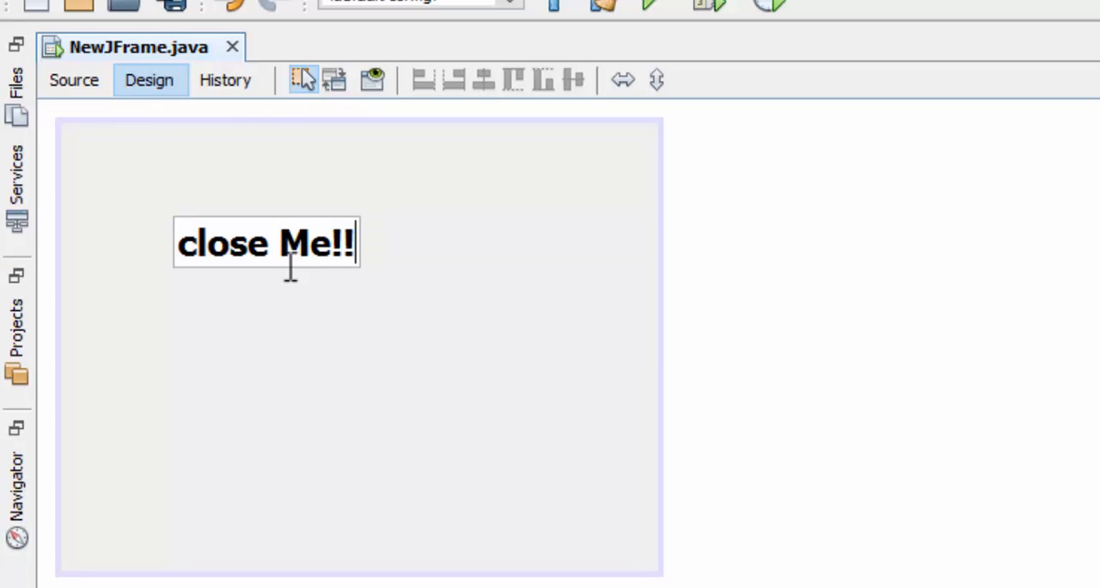
pyautogui.click(265, 243)
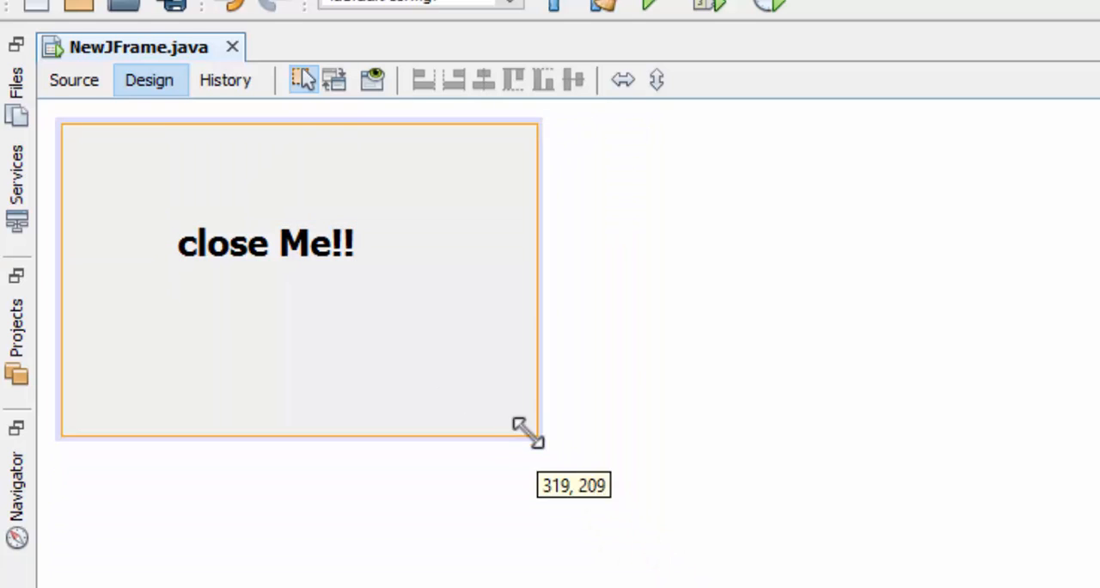
pyautogui.moveTo(524, 434); pyautogui.dragTo(481, 383)
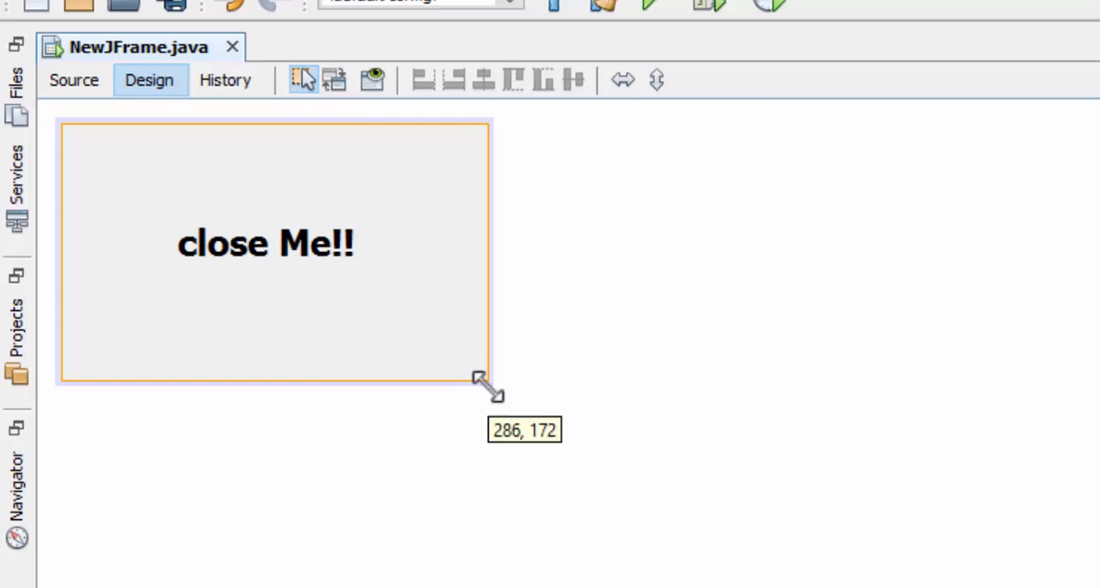
pyautogui.moveTo(481, 380); pyautogui.dragTo(470, 369)
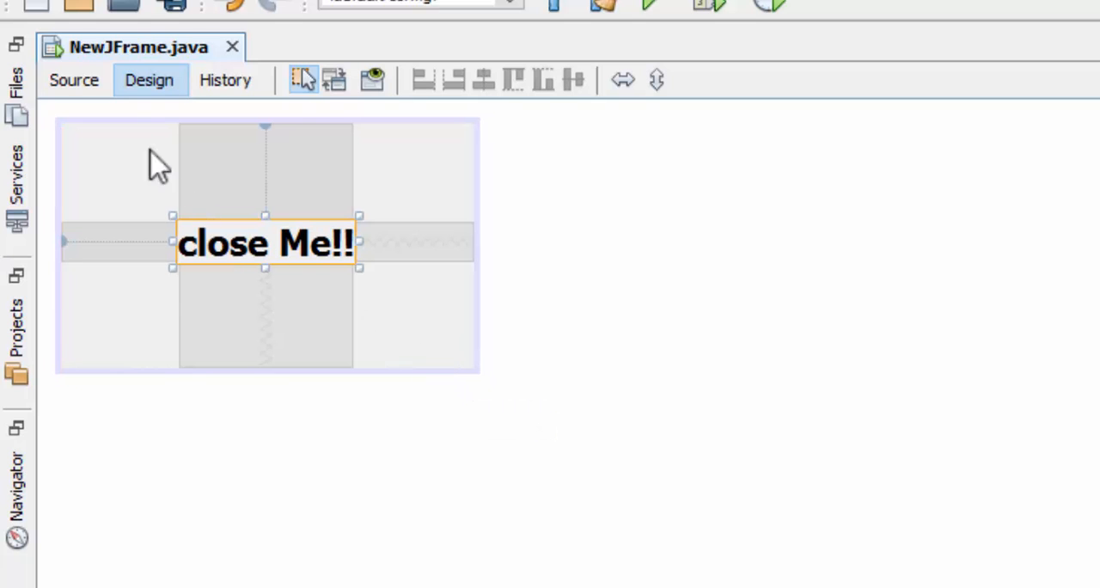
# In the source view, begin a void Exit() method declaring int a = JOptionPane.
pyautogui.click(78, 80)
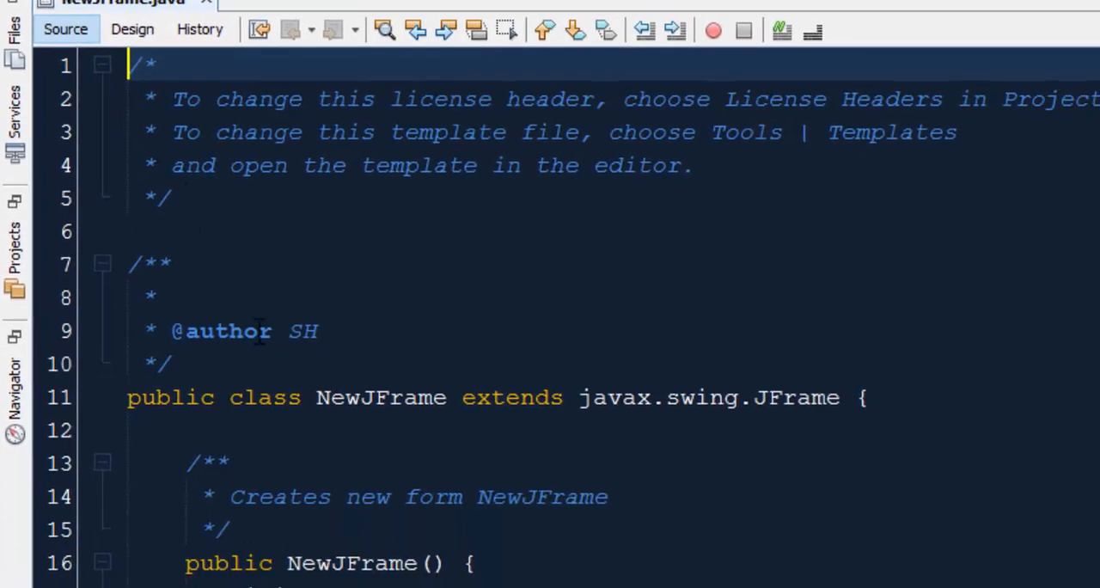
pyautogui.scroll(-3)
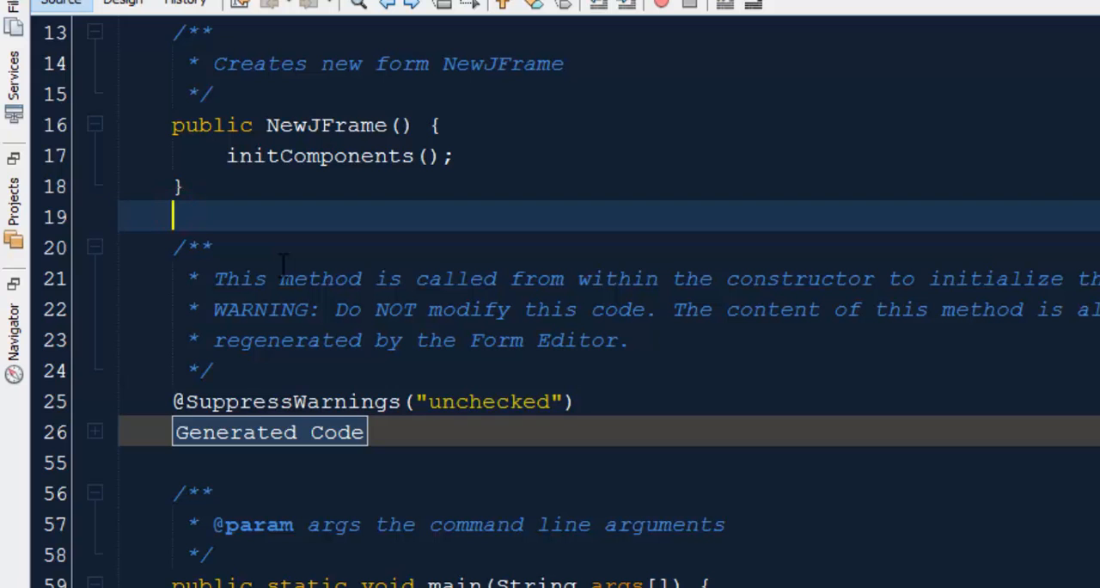
pyautogui.write('void')
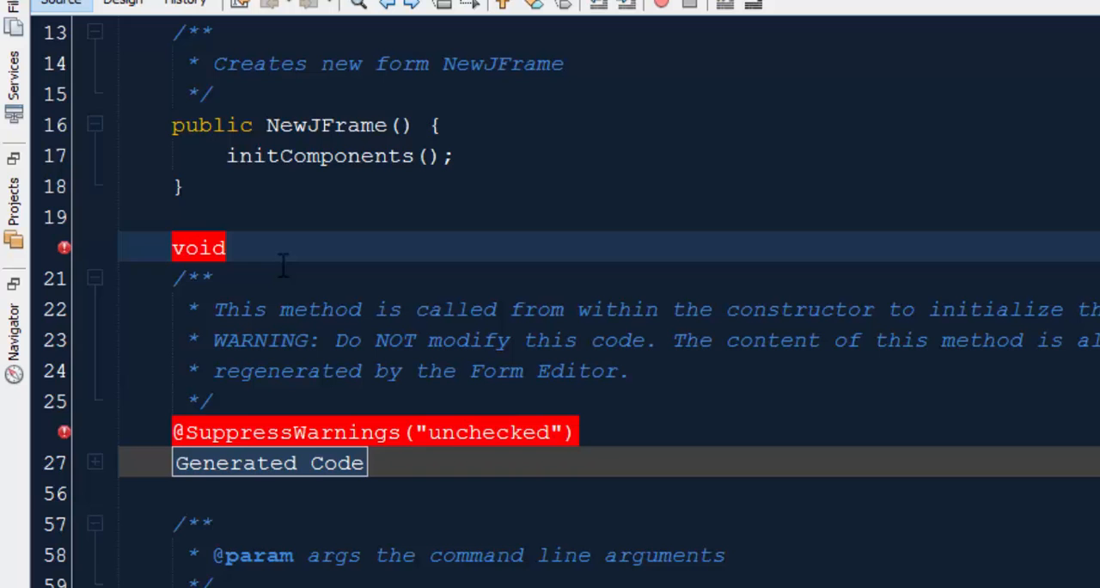
pyautogui.write('Exit(')
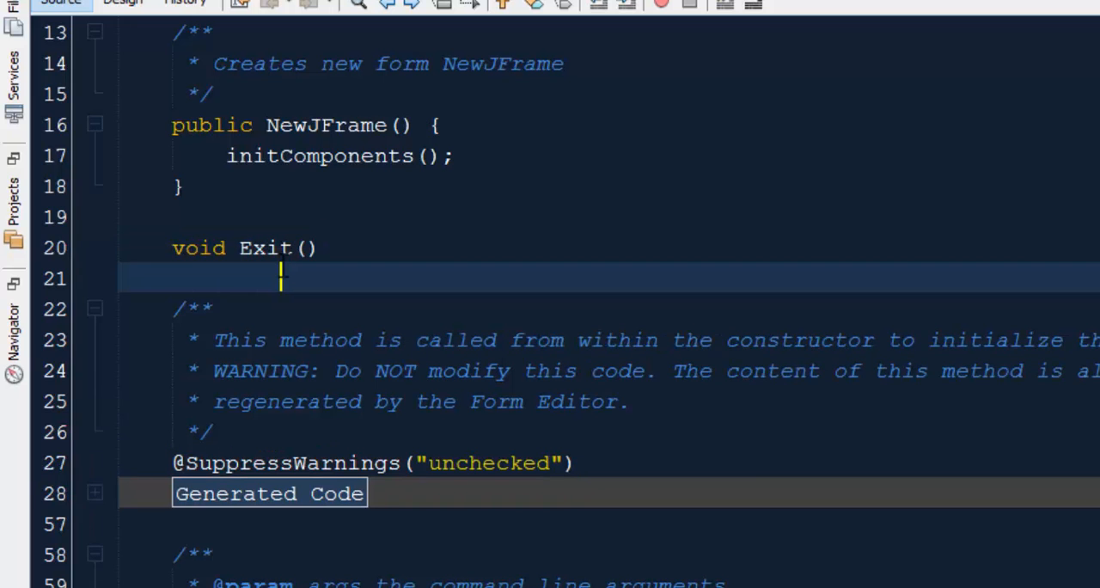
pyautogui.write('{')
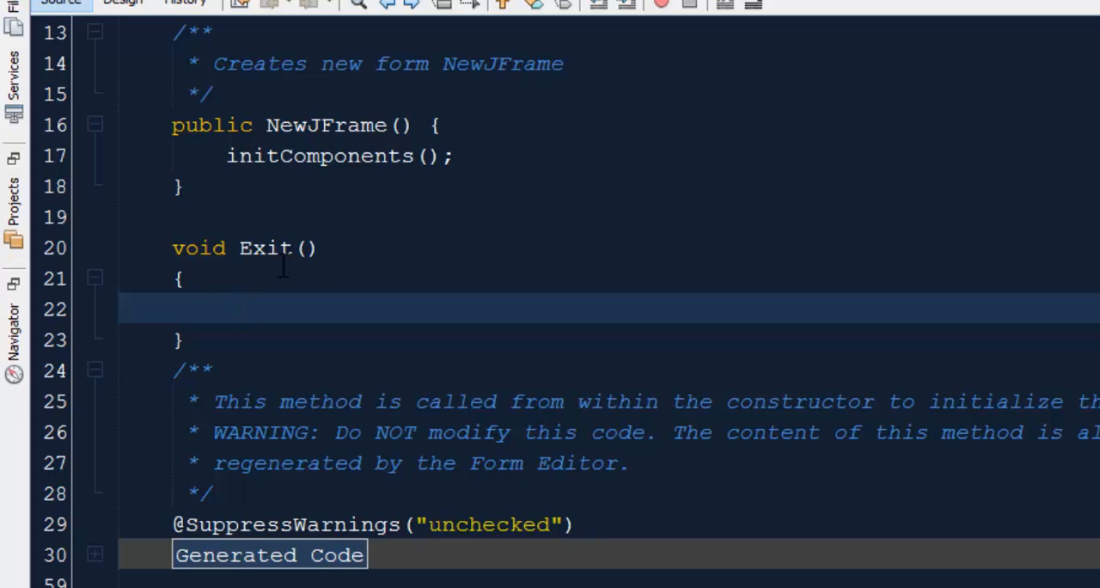
pyautogui.write('int')
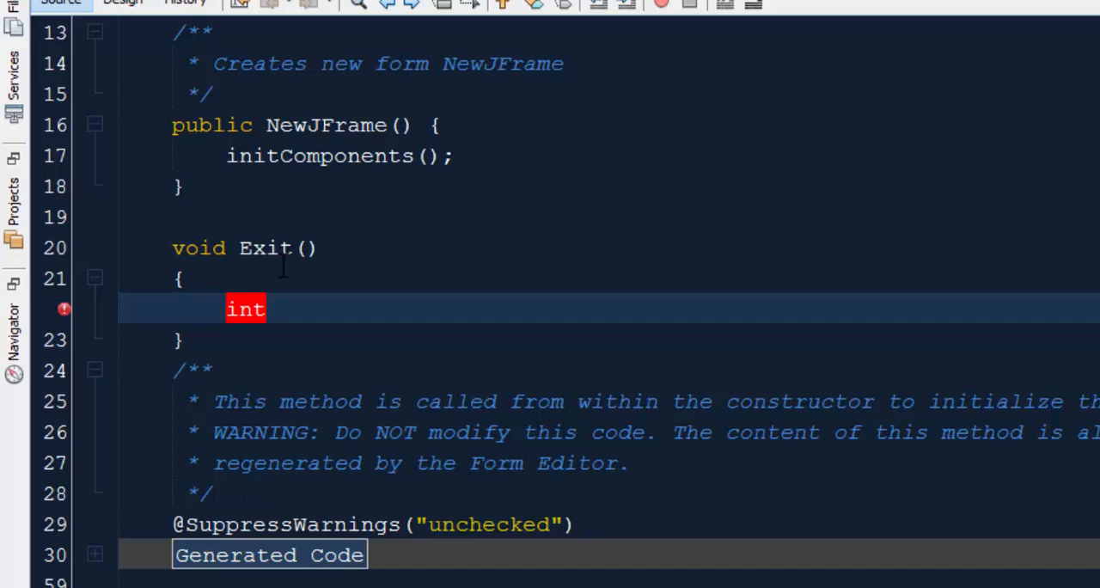
pyautogui.write('a=')
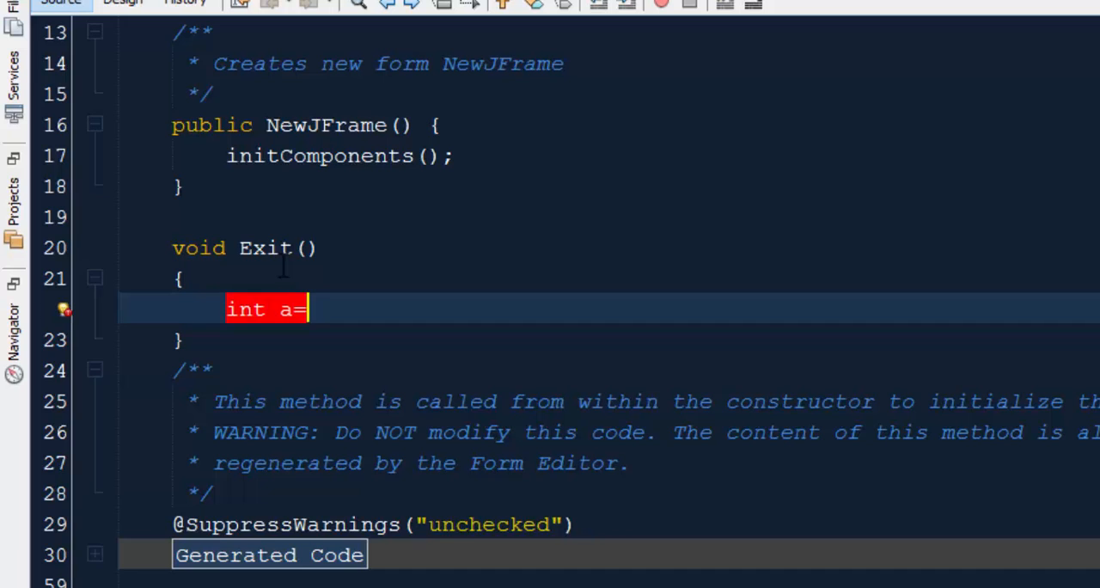
pyautogui.write('J')
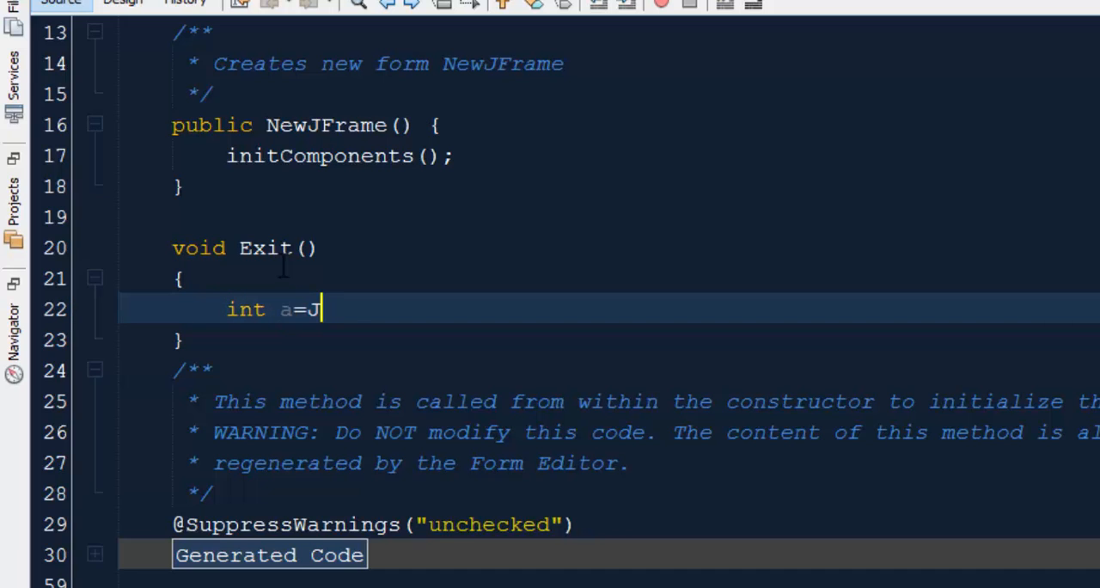
pyautogui.write('OptionPane')
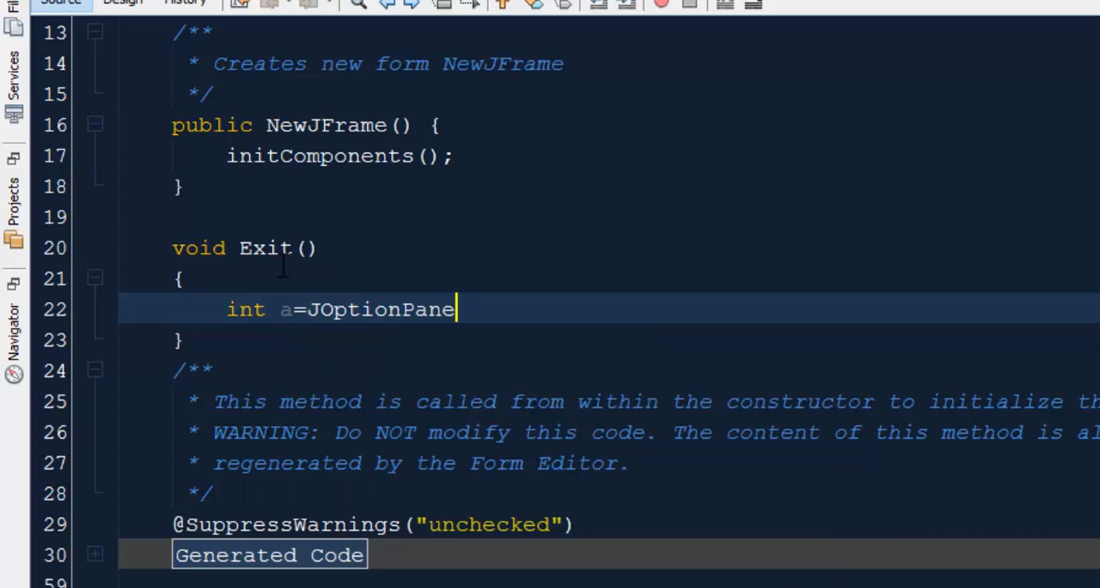
pyautogui.write('.co')
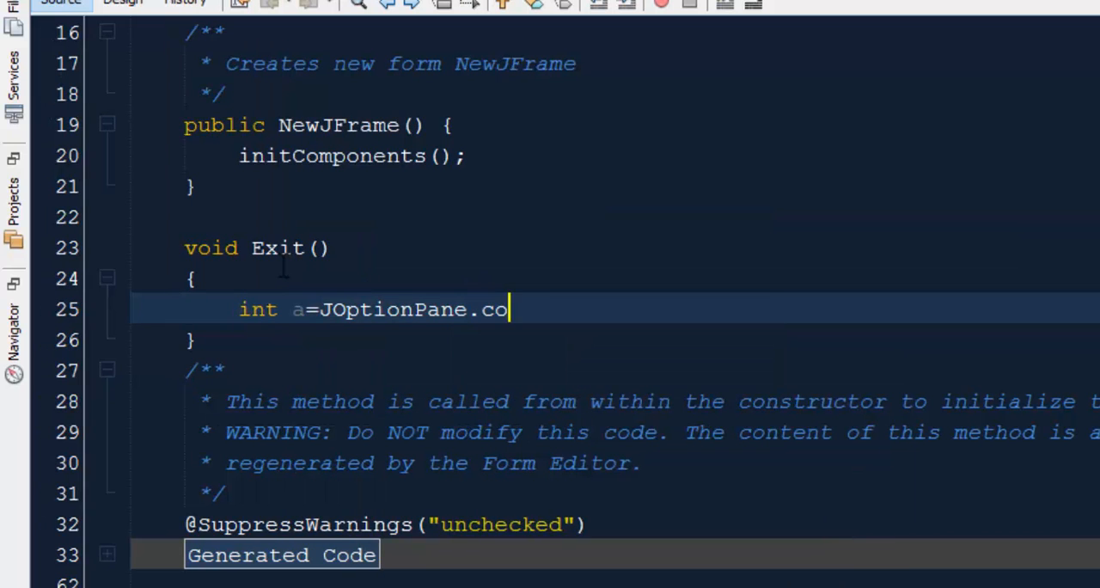
pyautogui.press('BackSpace')
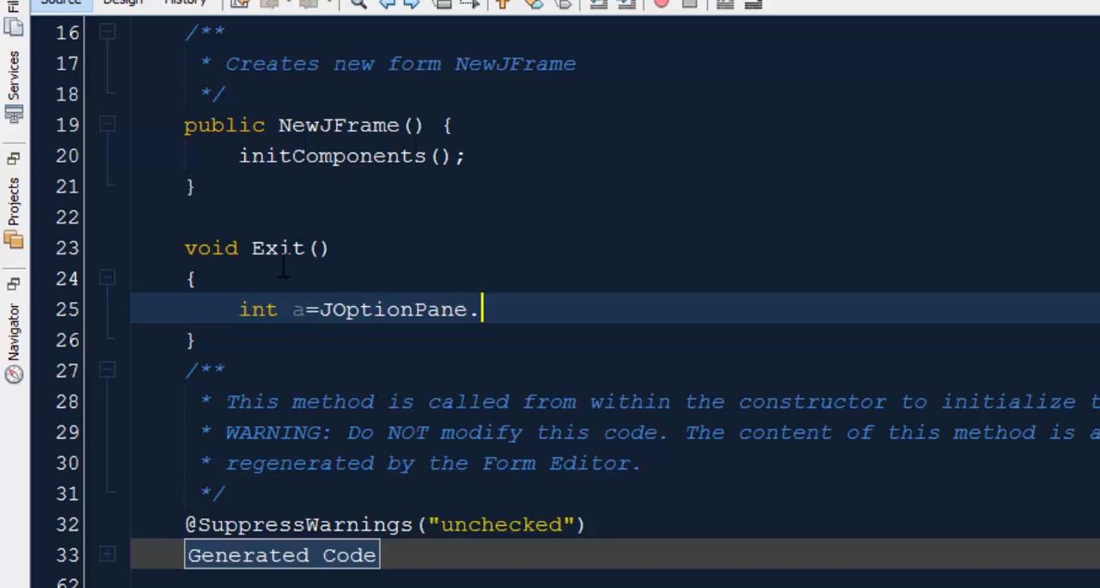
# Complete a showConfirmDialog call prompting 'Press "Yes" for close mee' titled 'Message'.
pyautogui.write('show')
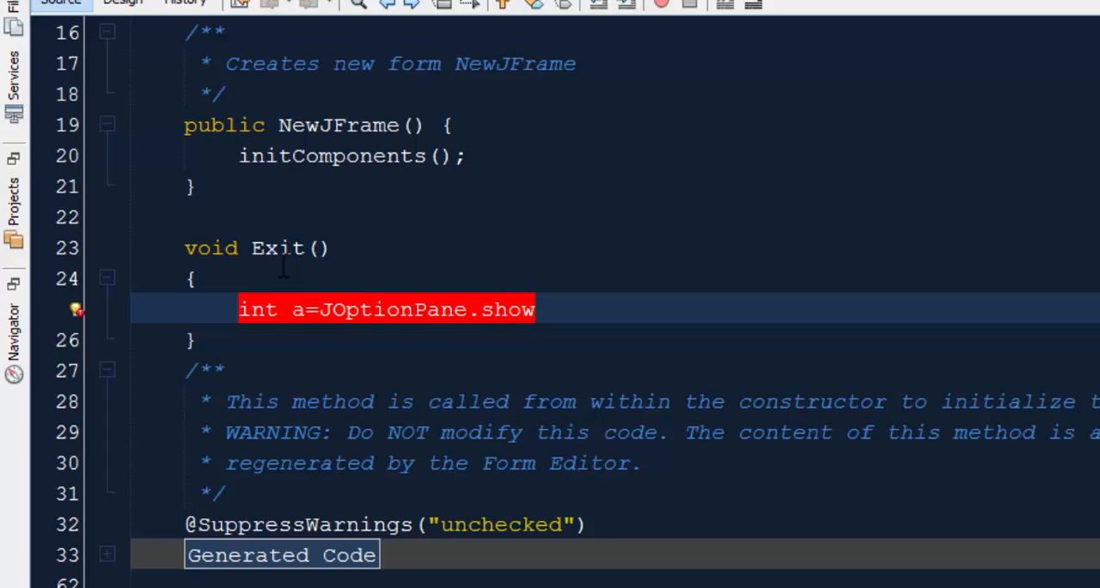
pyautogui.write('show')
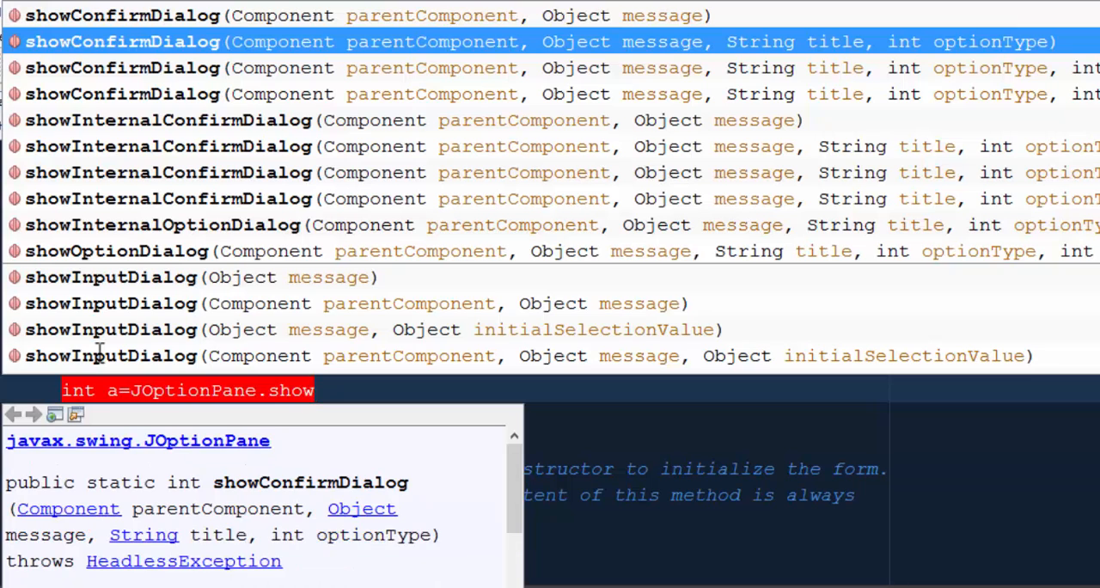
pyautogui.moveTo(515, 47)
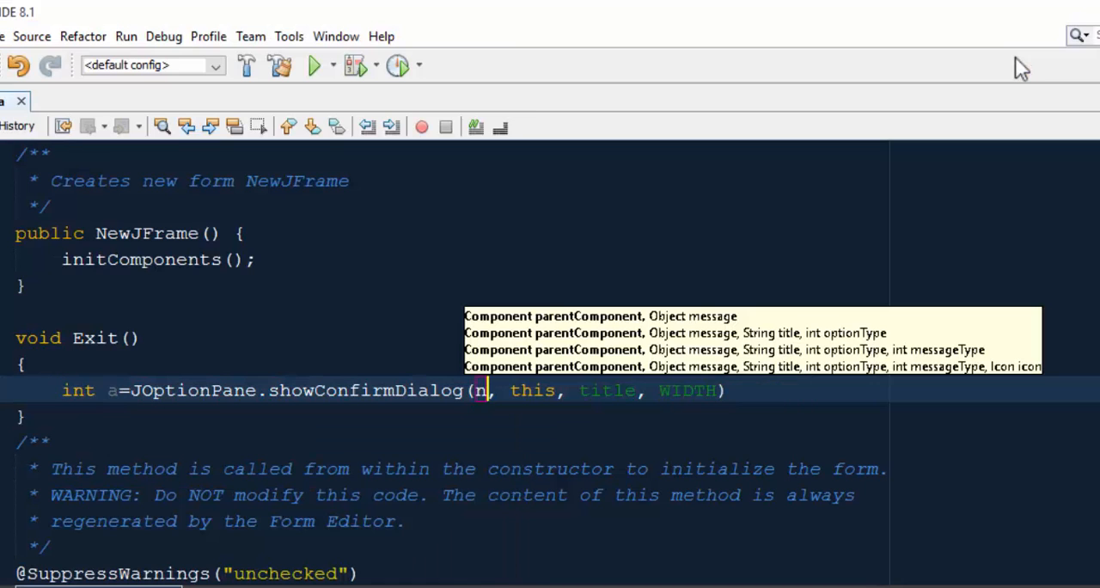
pyautogui.write('ull')
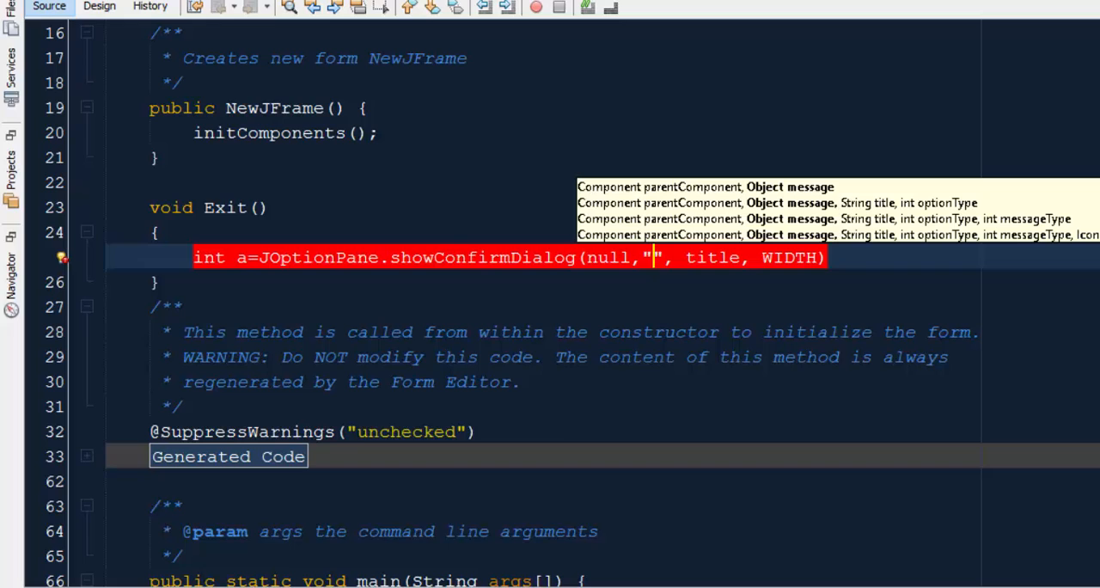
pyautogui.write('M')
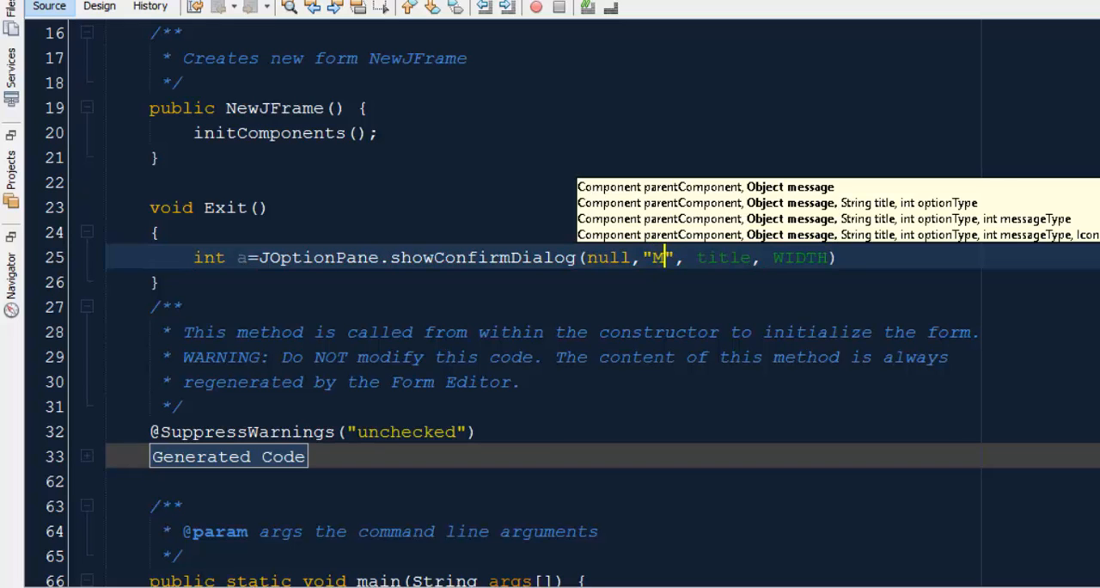
pyautogui.write('ress')
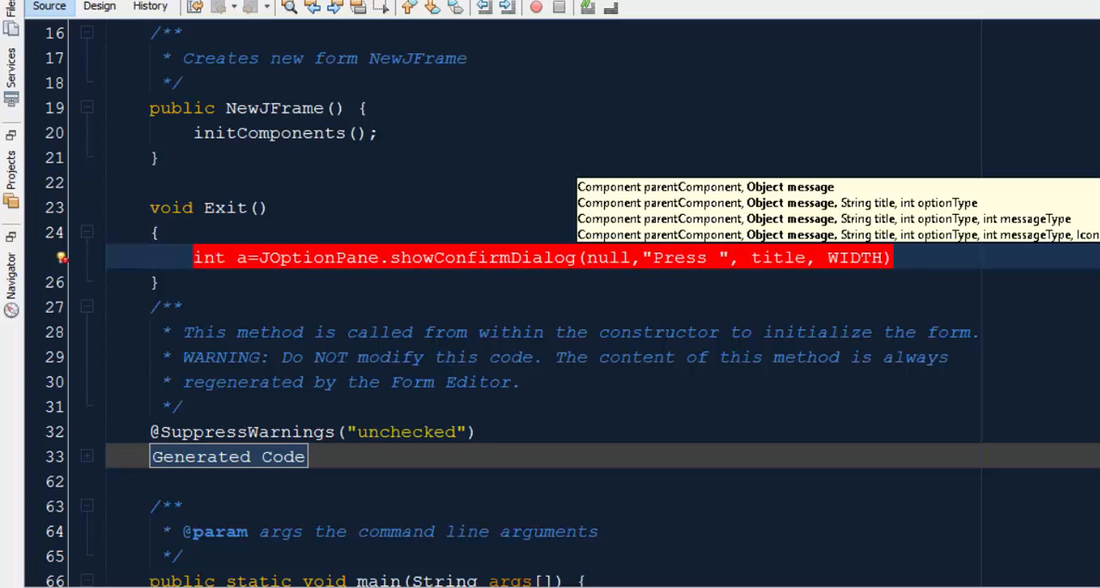
pyautogui.write('\\"')
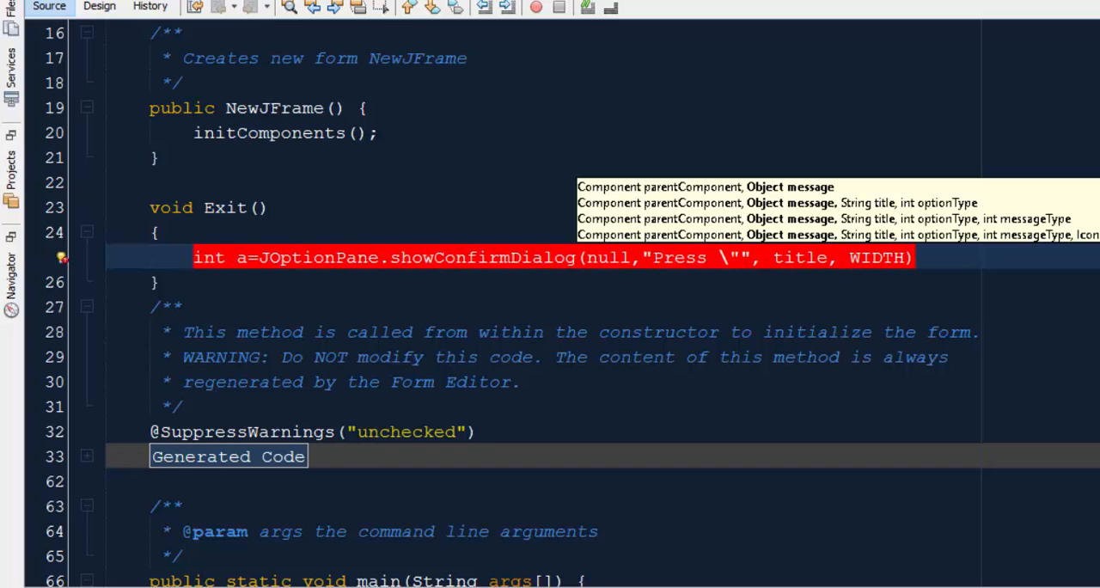
pyautogui.write('Yes\\"  for close m')
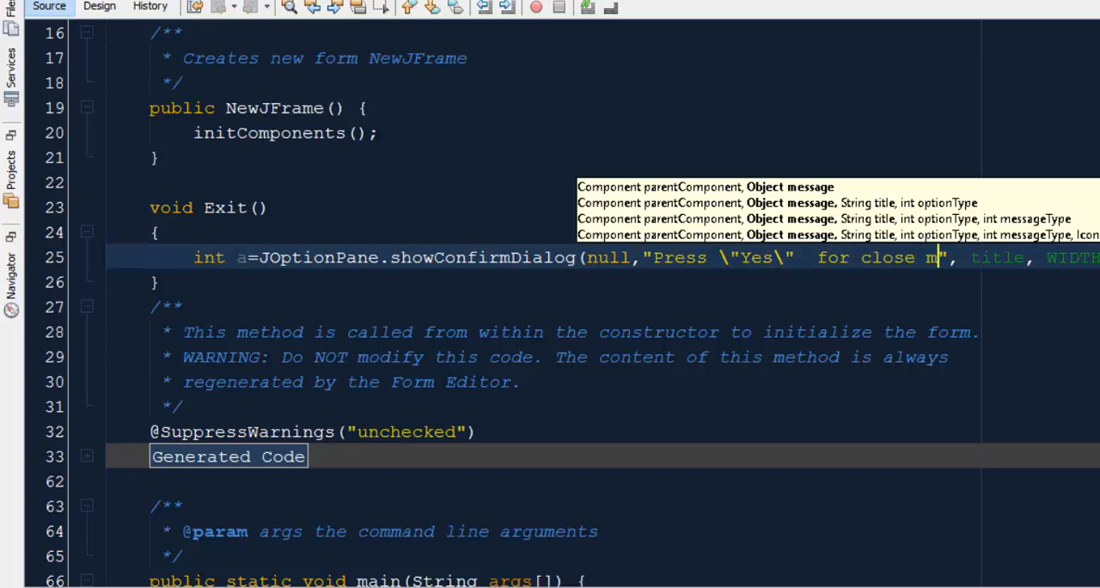
pyautogui.write('ee')
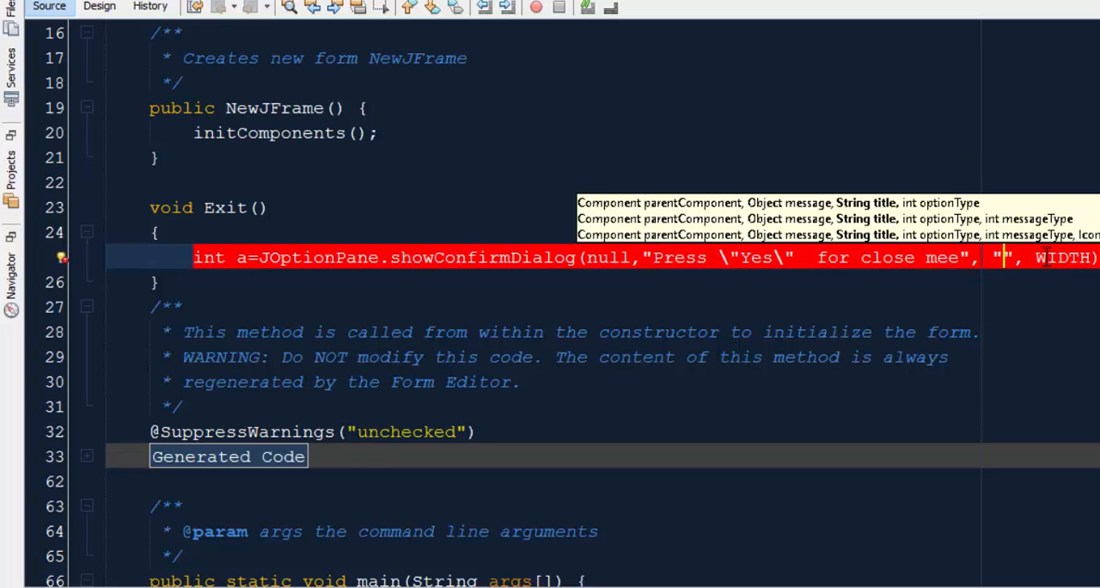
pyautogui.write('Message')
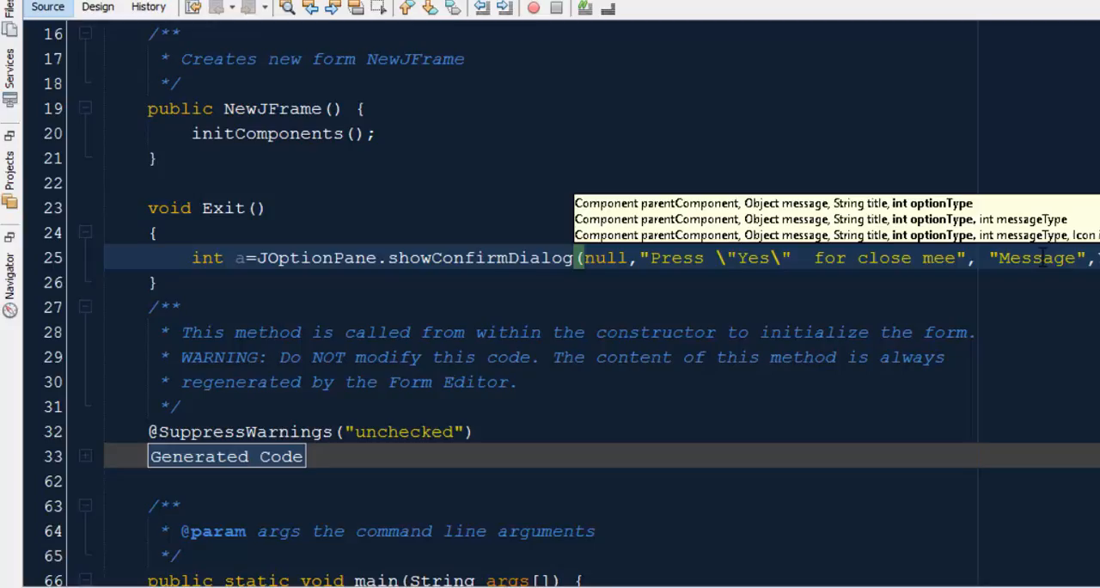
pyautogui.write('Yes')
pyautogui.write('i')
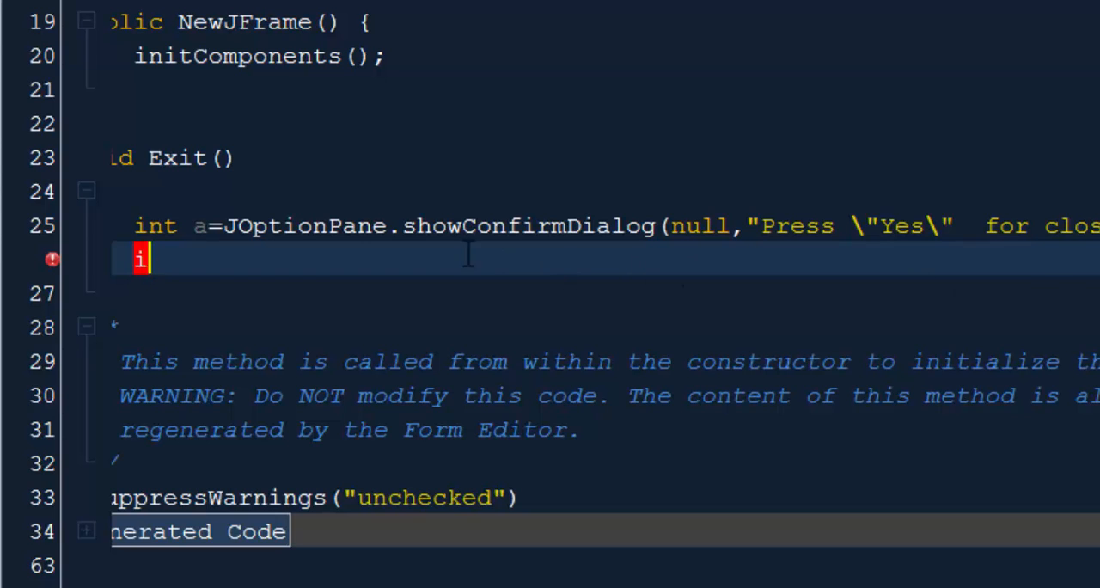
# Add an if statement testing a == JOptionPane.YES_OPTION in Exit().
pyautogui.write('f')
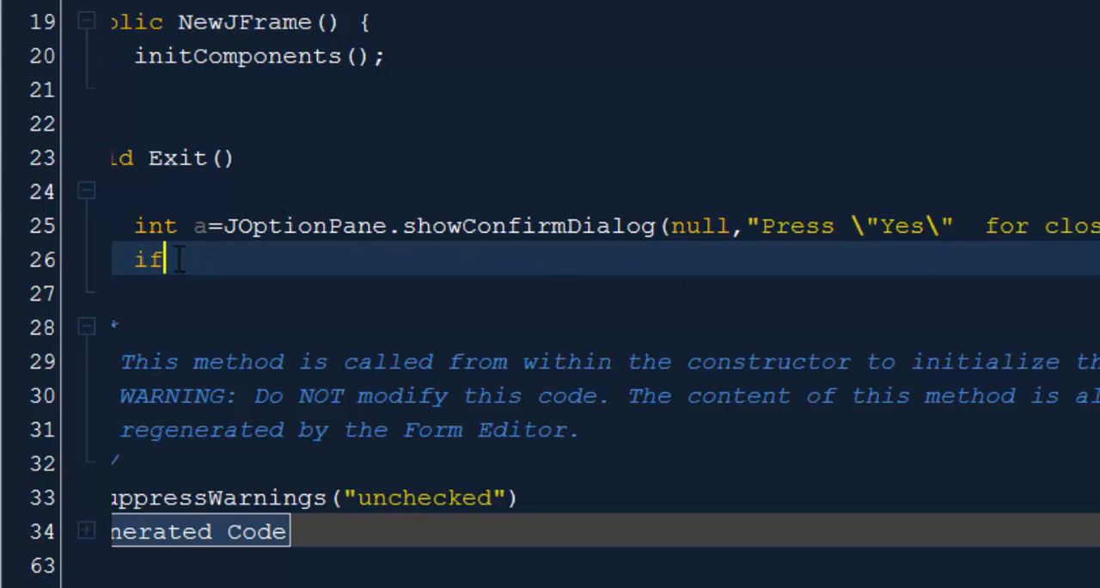
pyautogui.write('()')
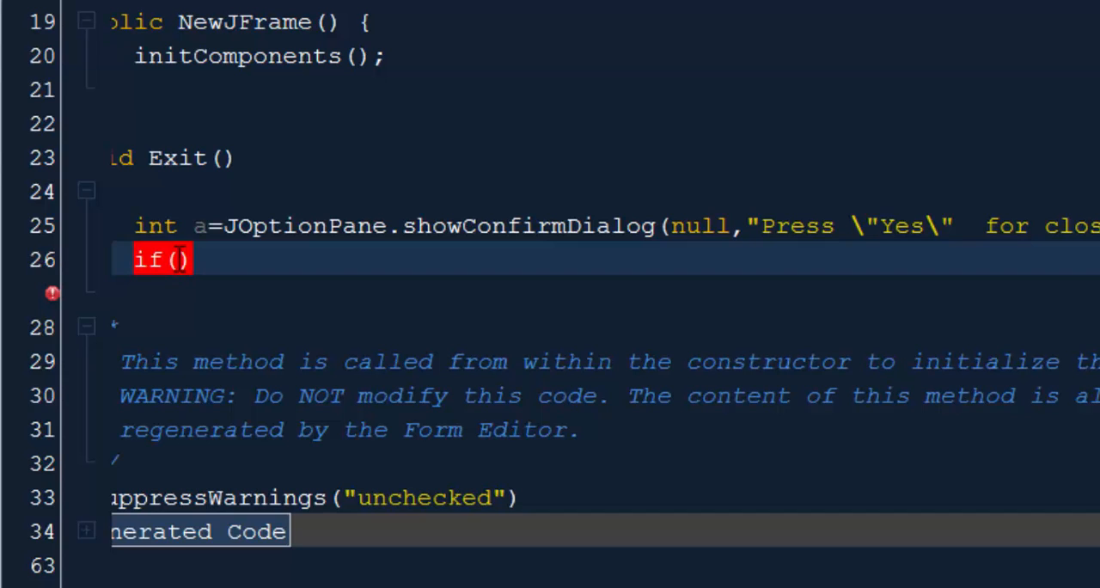
pyautogui.write('a==')
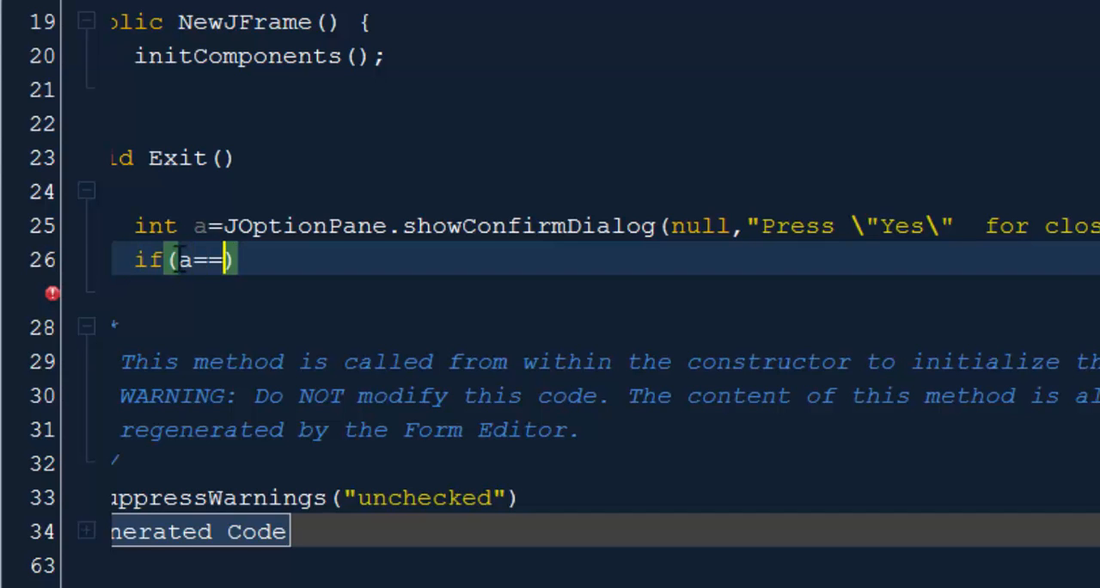
pyautogui.write('Yes')
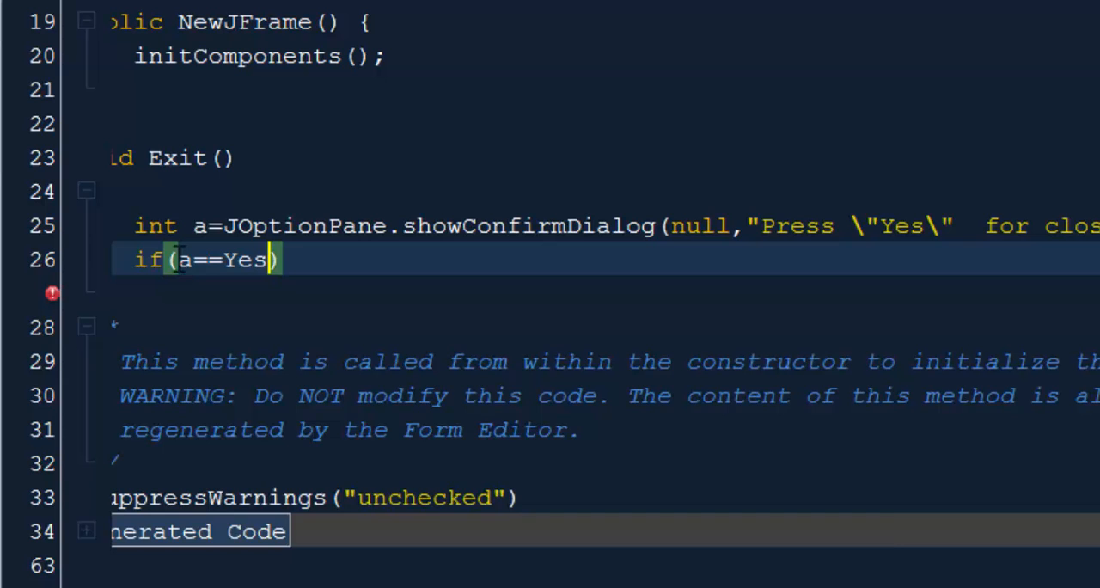
pyautogui.write('Yes')
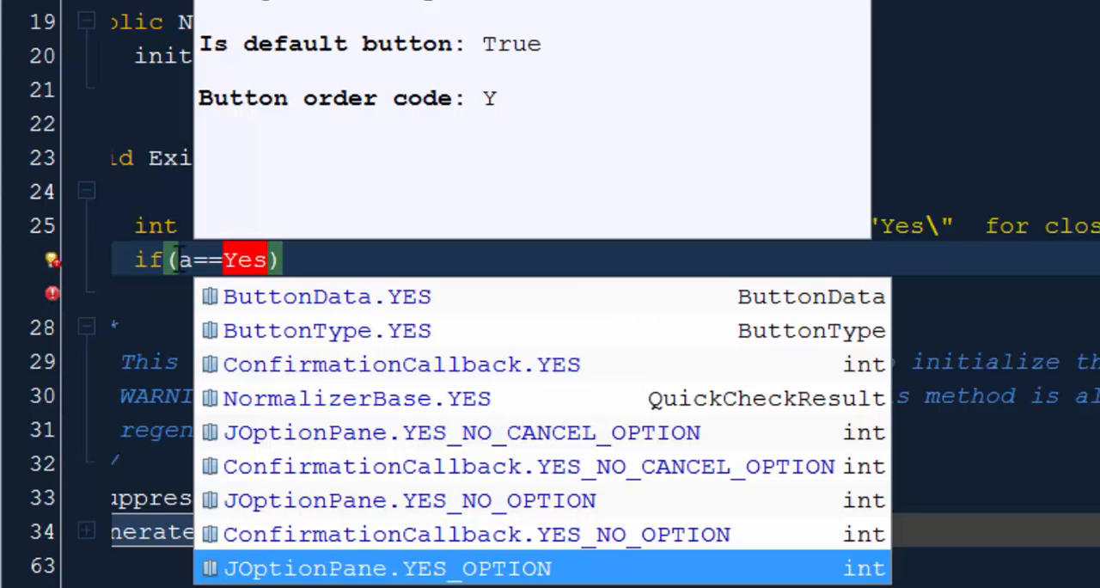
pyautogui.click(384, 568)
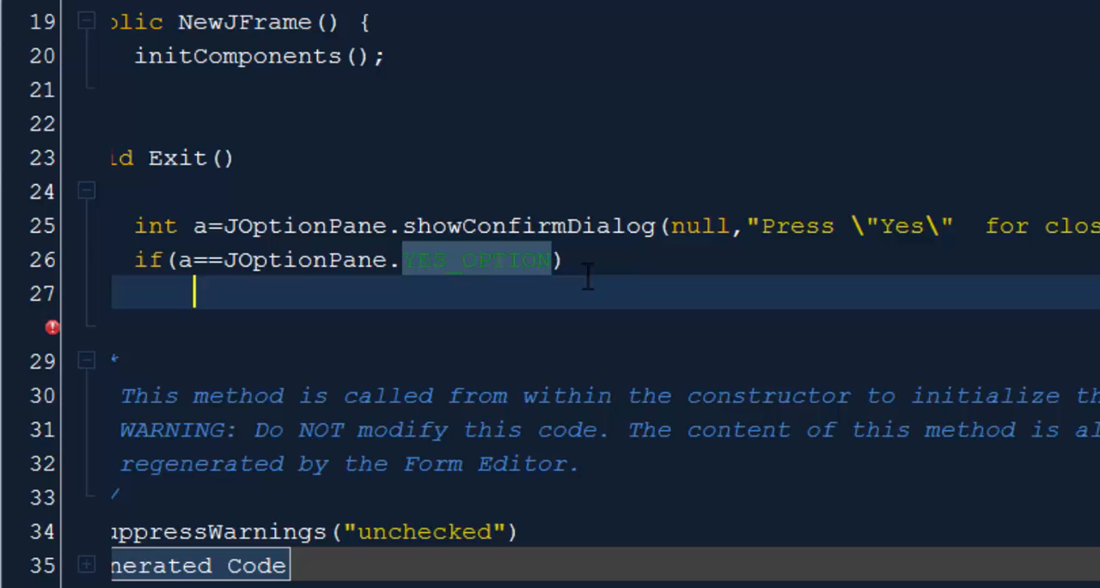
# Call this.dispose() inside the YES_OPTION branch.
pyautogui.write('this')
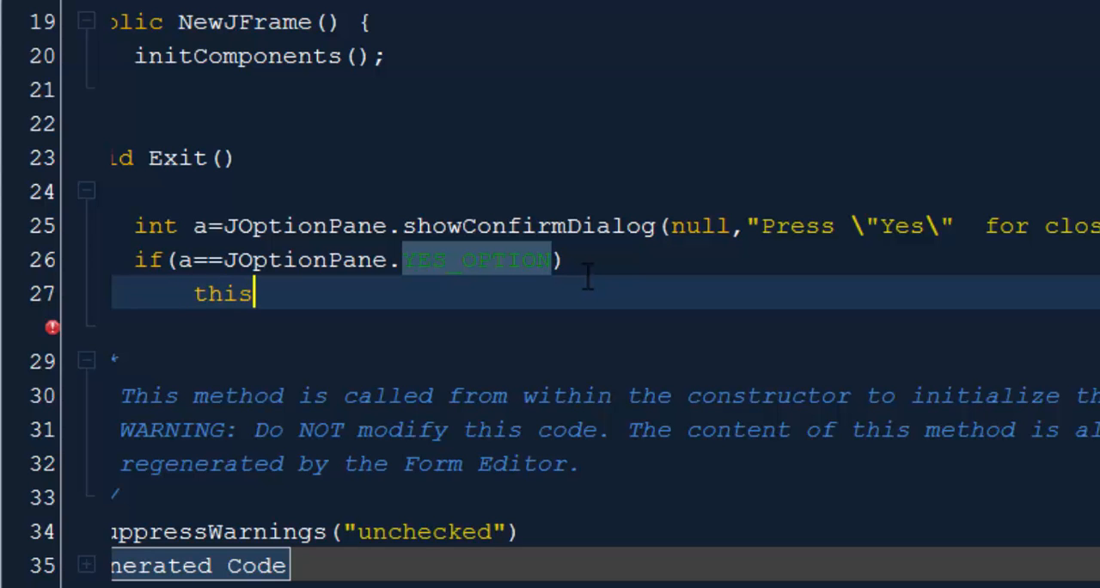
pyautogui.write('.Clo')
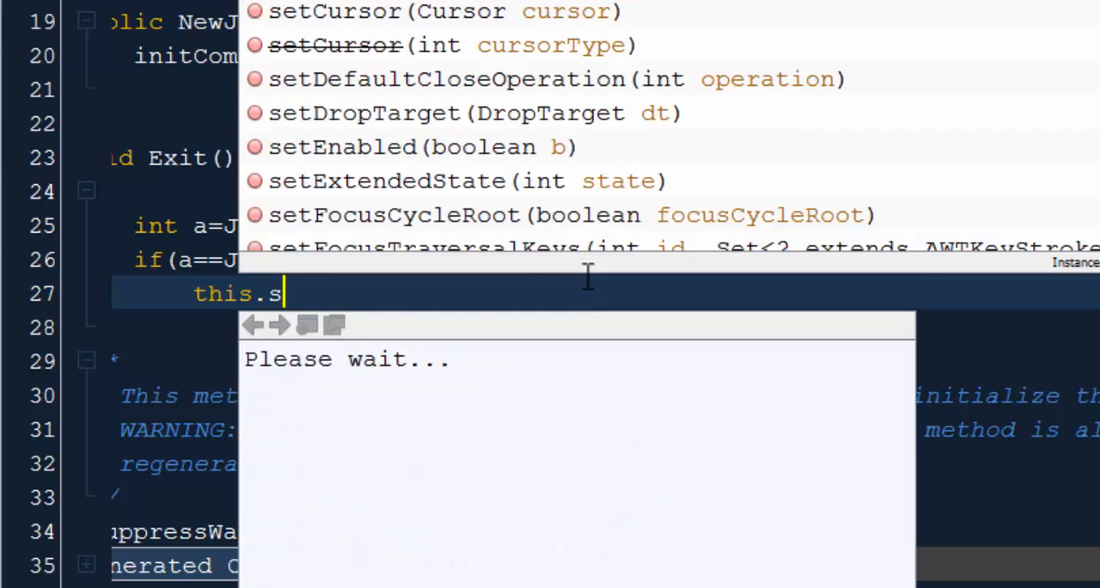
pyautogui.write('d')
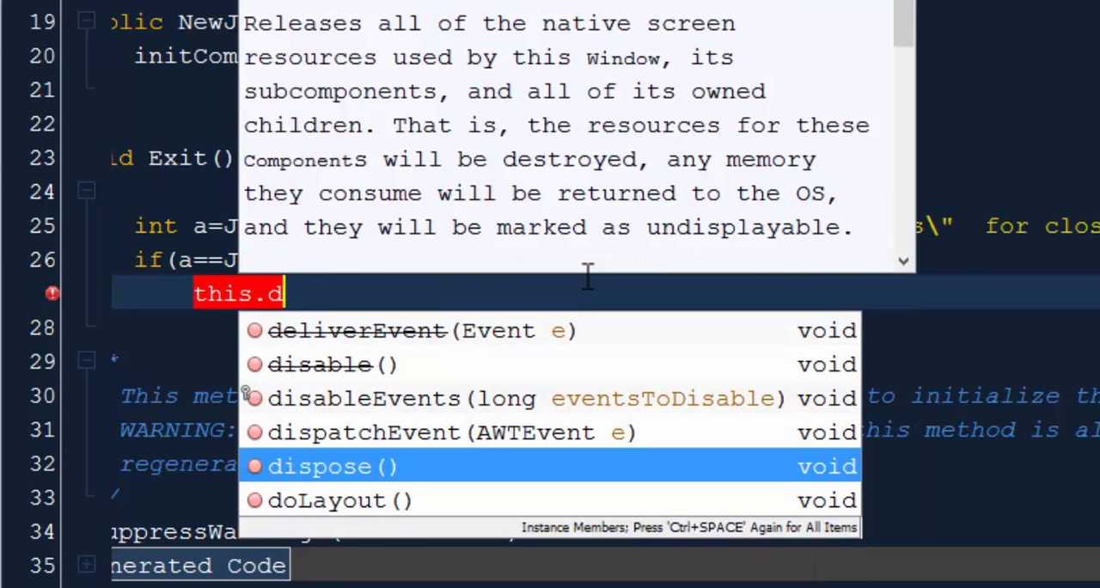
pyautogui.click(327, 466)
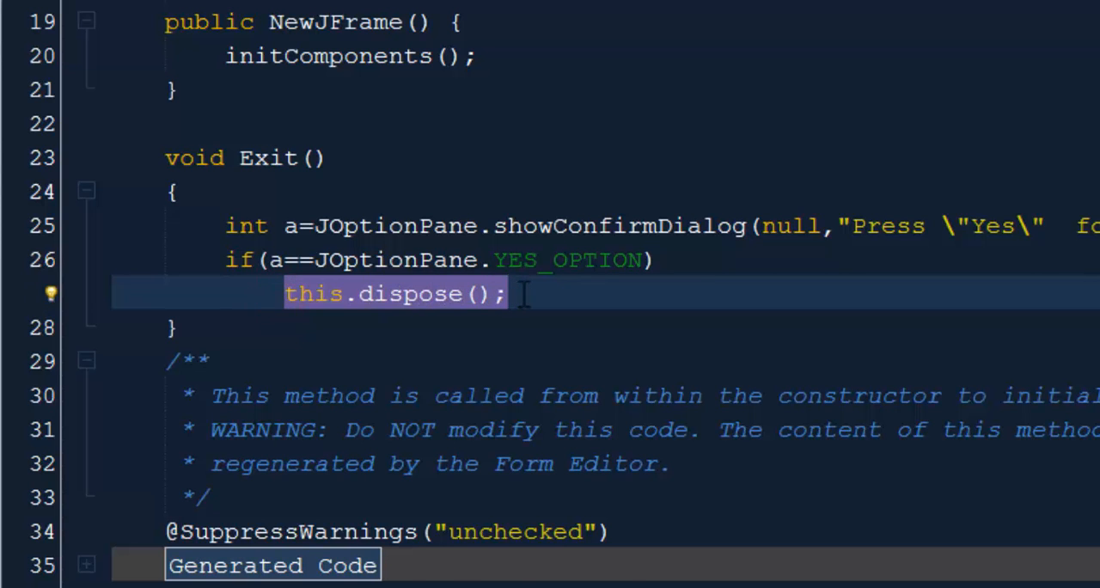
pyautogui.scroll(3)
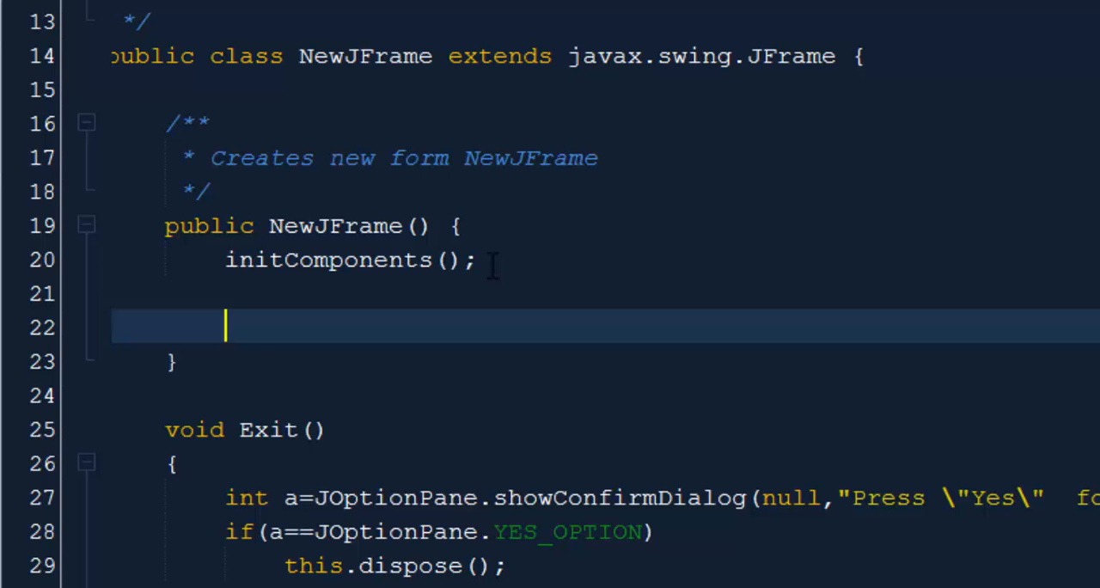
# Add this.addWindowListener(new WindowAdapter() {}) to the NewJFrame constructor.
pyautogui.write('this')
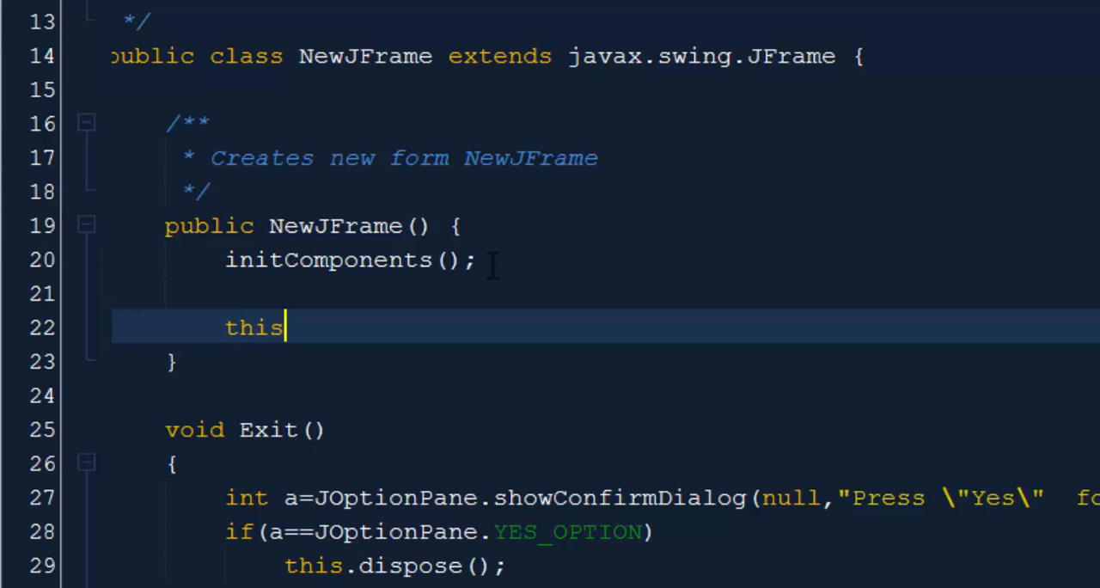
pyautogui.write('.a')
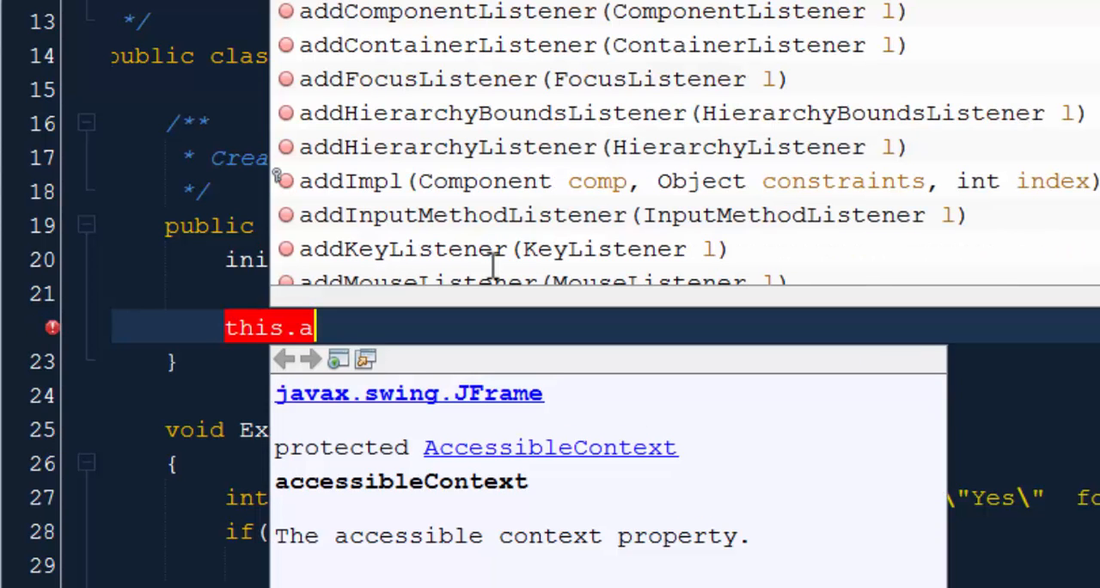
pyautogui.write('ddWindowListener(l);')
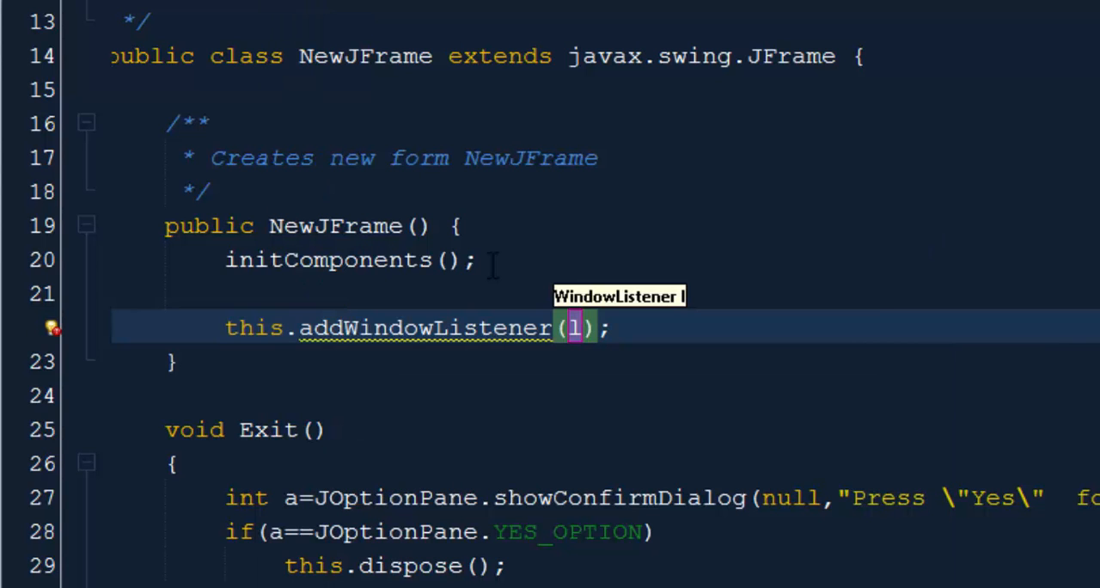
pyautogui.write('new')
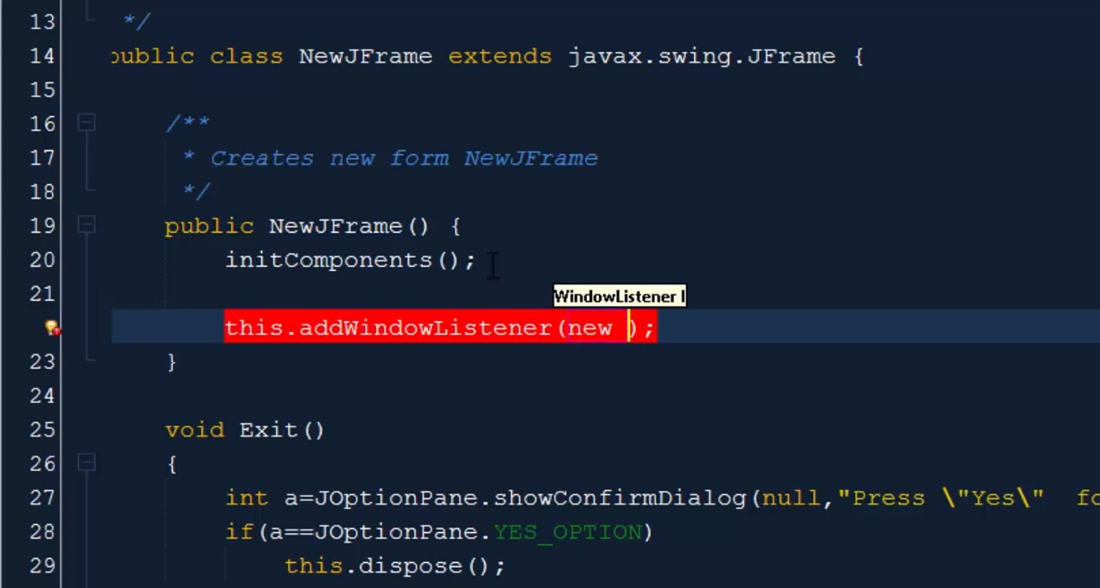
pyautogui.write('WindowAdapter(')
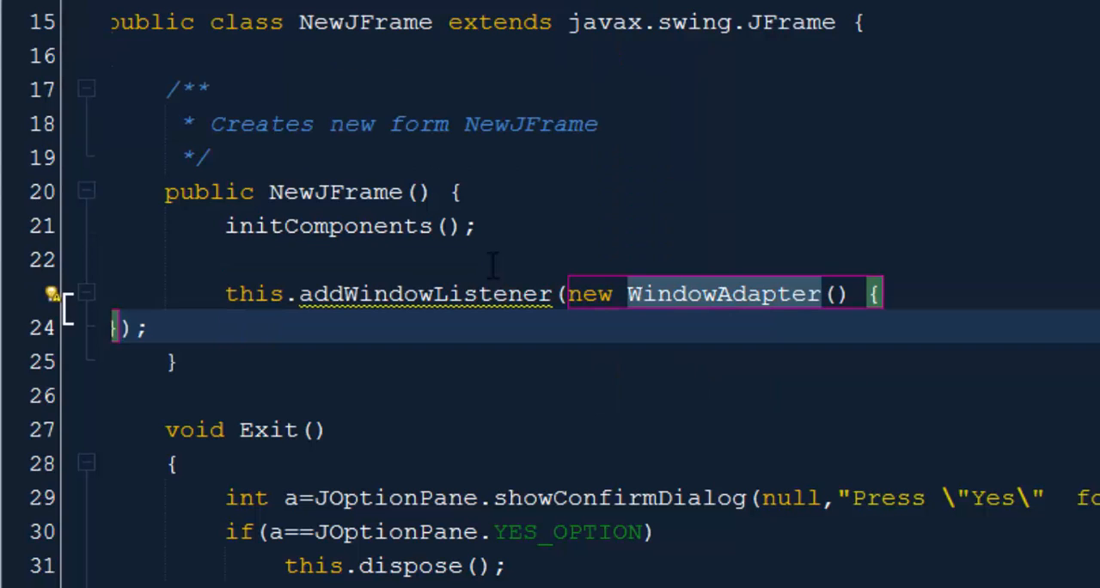
pyautogui.click(938, 294)
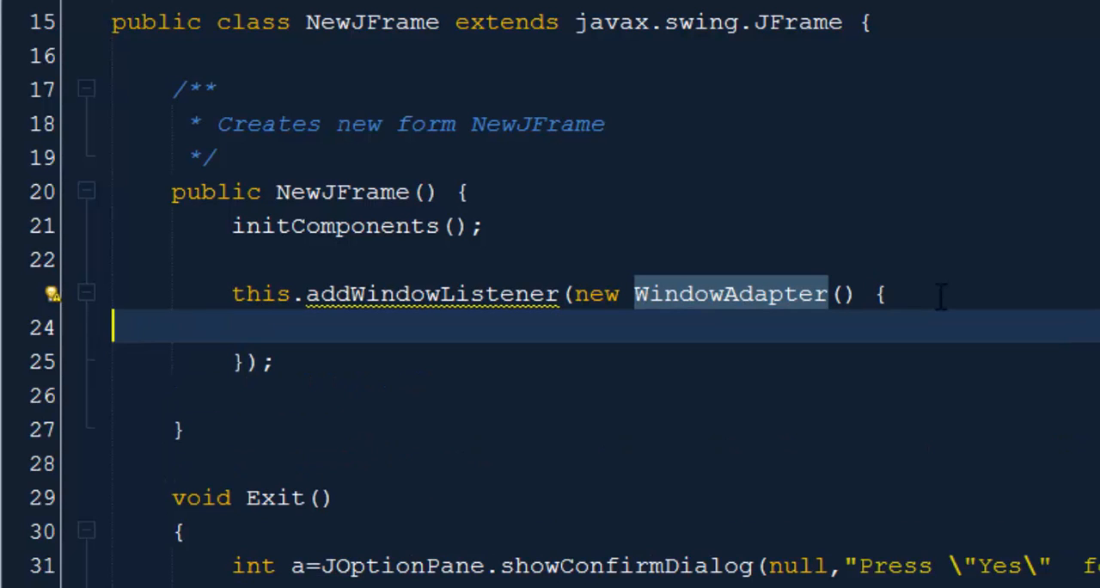
pyautogui.moveTo(395, 408)
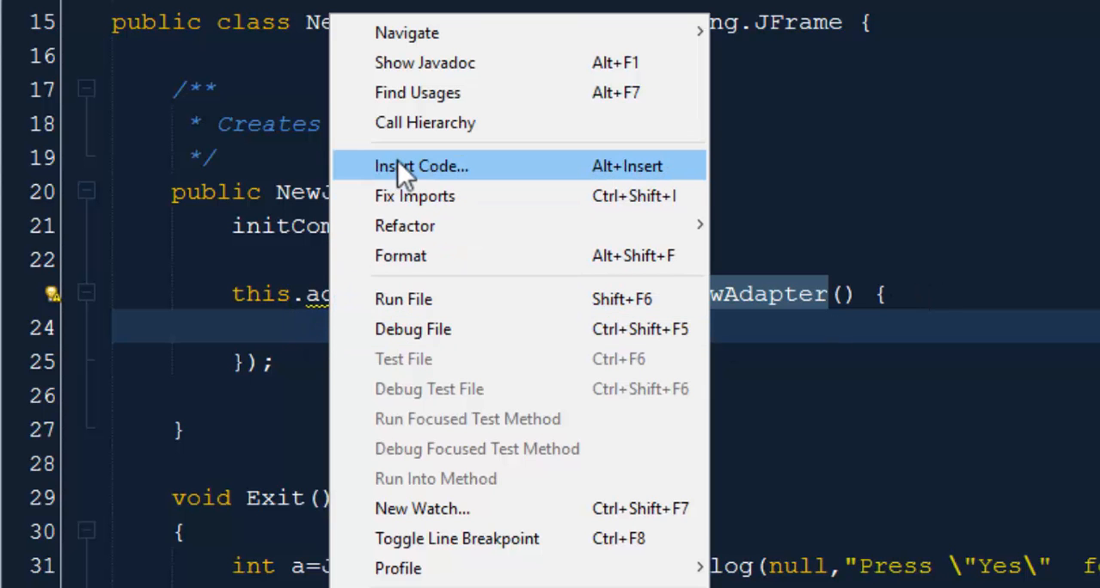
# Generate a windowClosing(WindowEvent e) override via Insert Code and remove its super call.
pyautogui.click(421, 166)
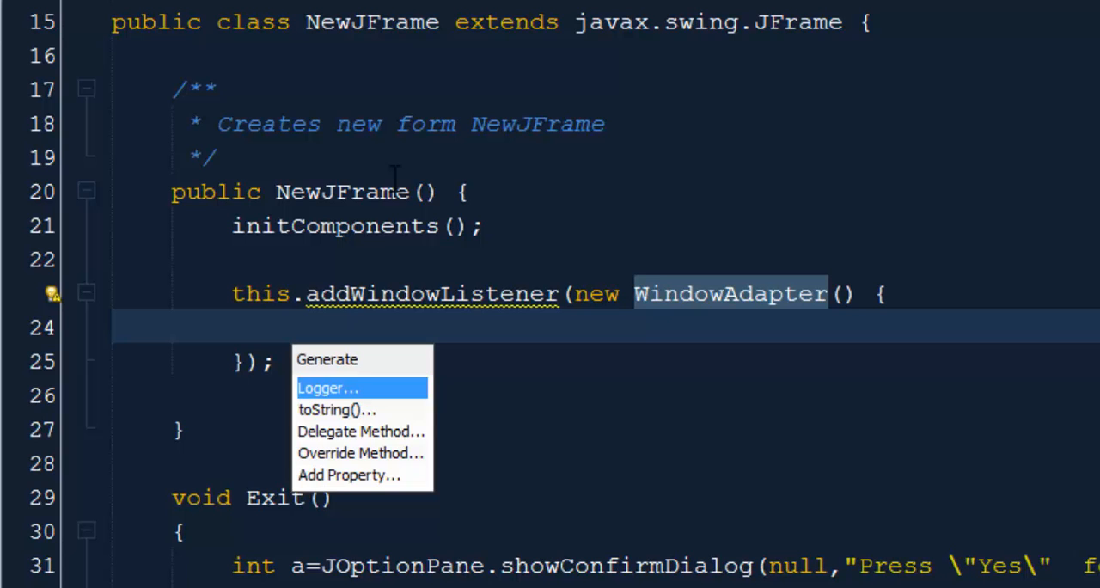
pyautogui.click(360, 453)
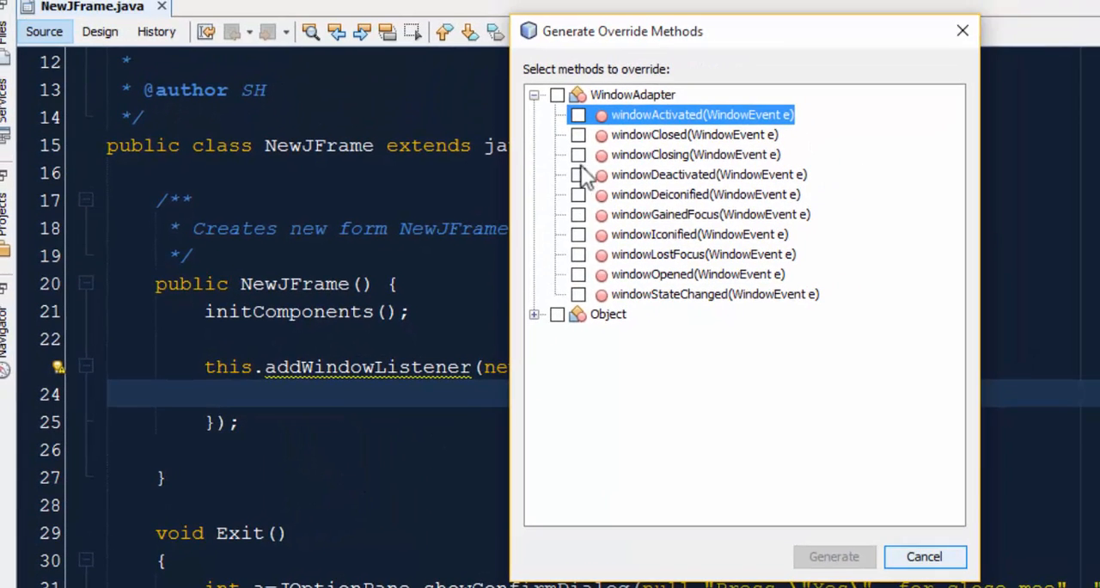
pyautogui.click(577, 154)
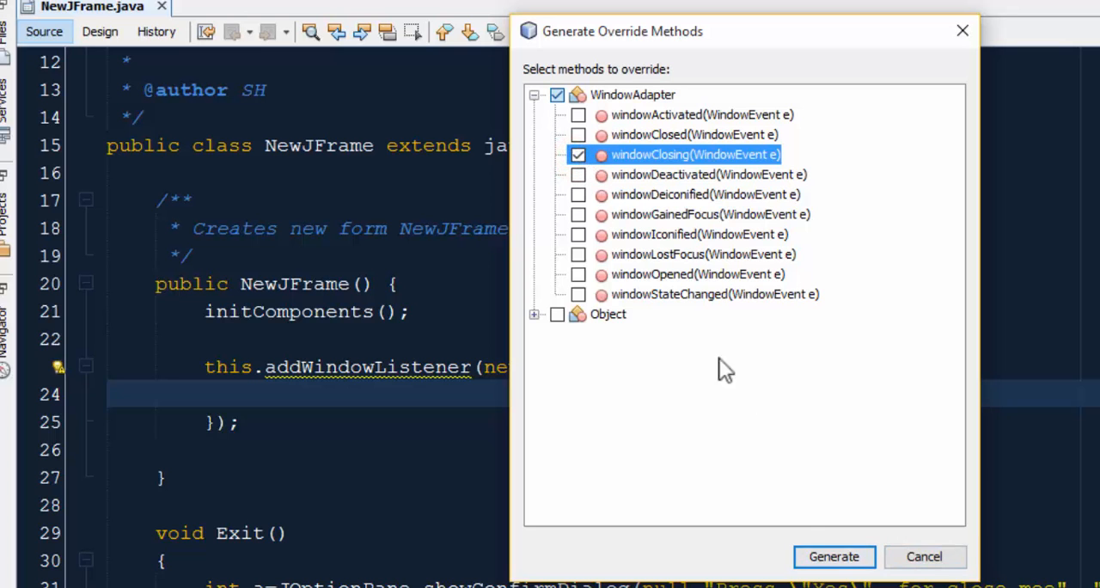
pyautogui.click(834, 556)
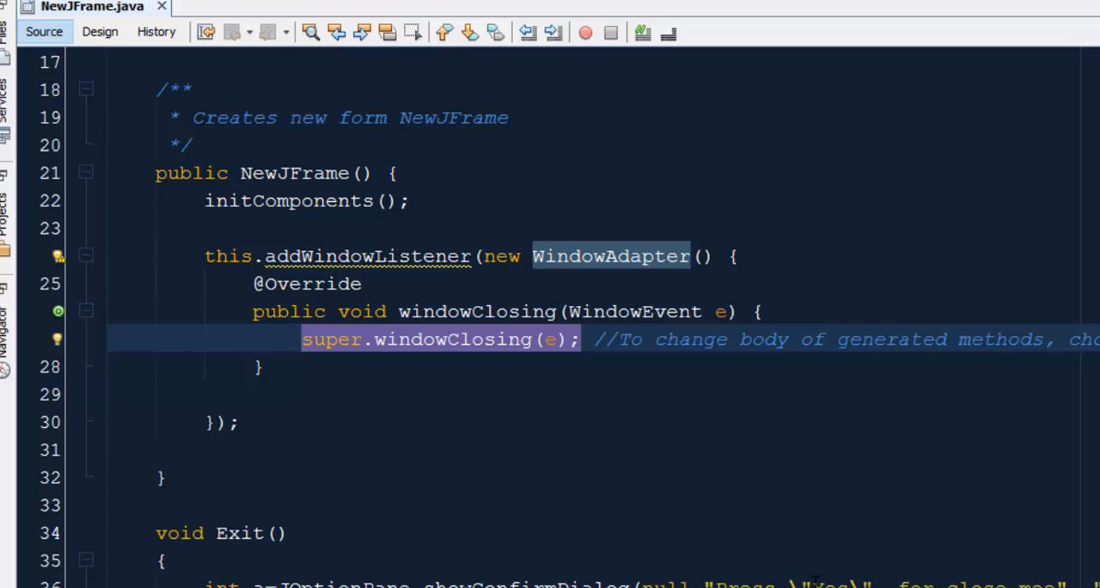
pyautogui.click(580, 340)
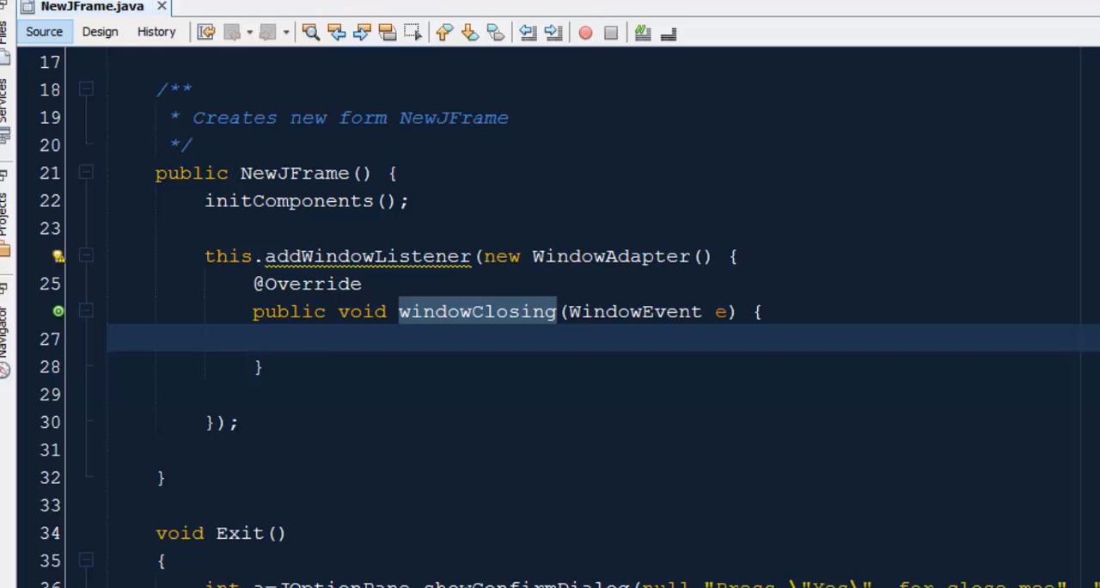
# Type Exit(); inside the windowClosing method body.
pyautogui.write('Exi')
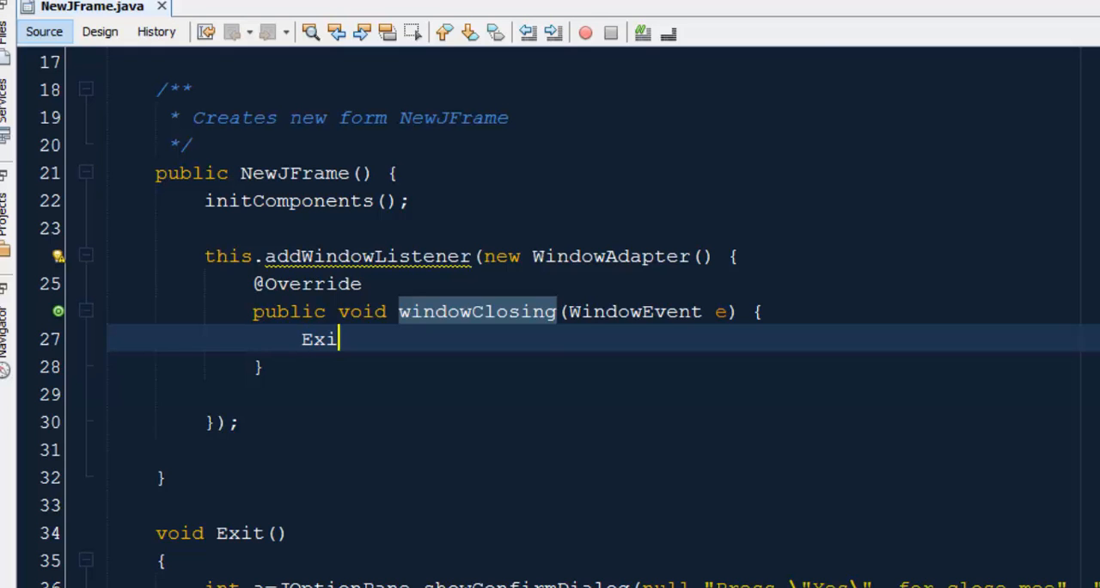
pyautogui.write('t();')
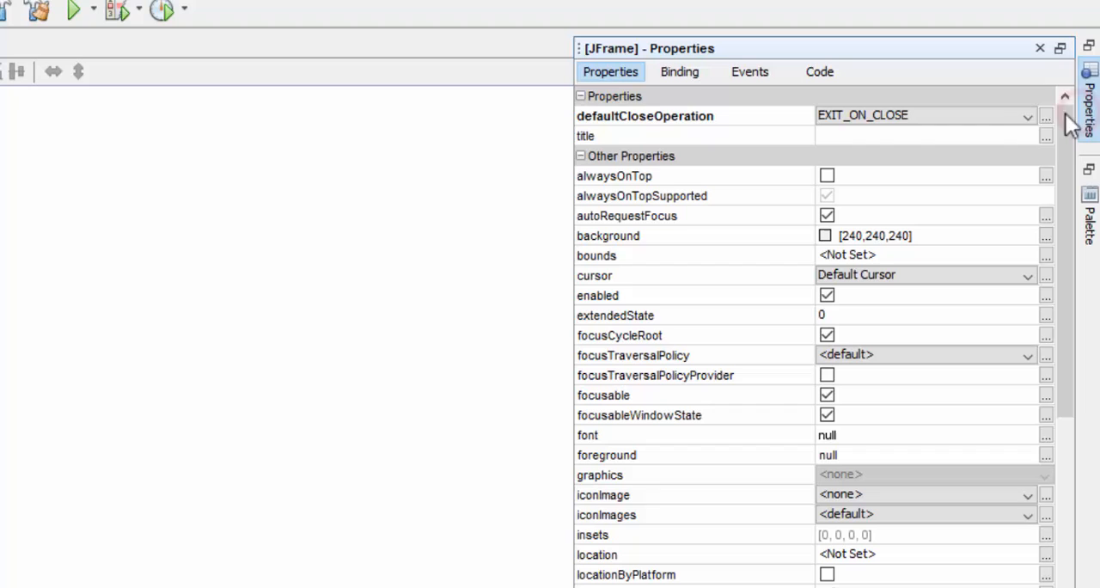
# Set NewJFrame's defaultCloseOperation to DO_NOTHING, then run the Tutorial6 project.
pyautogui.click(1026, 116)
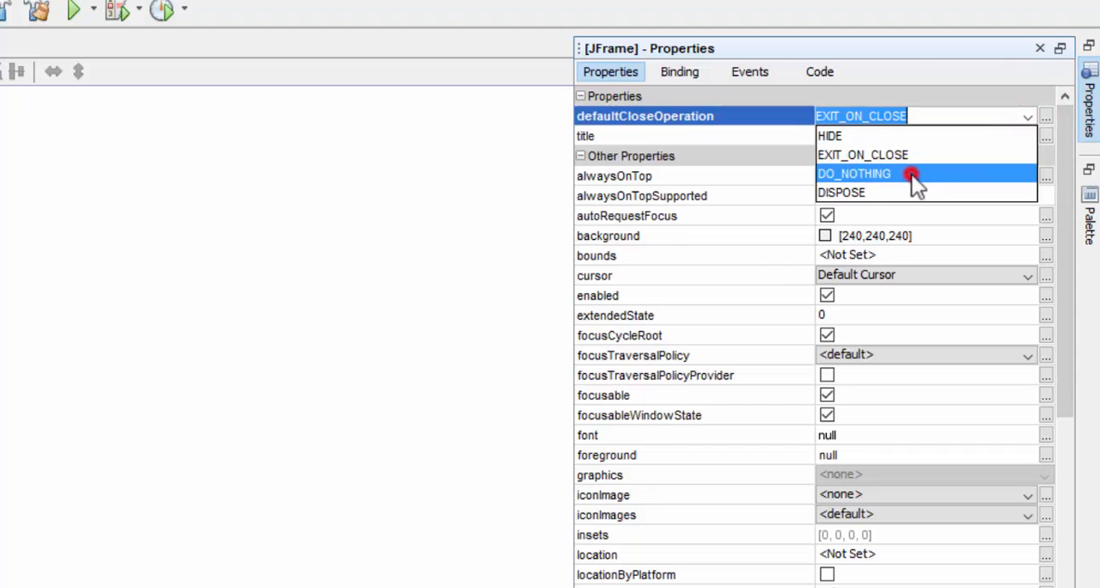
pyautogui.click(854, 174)
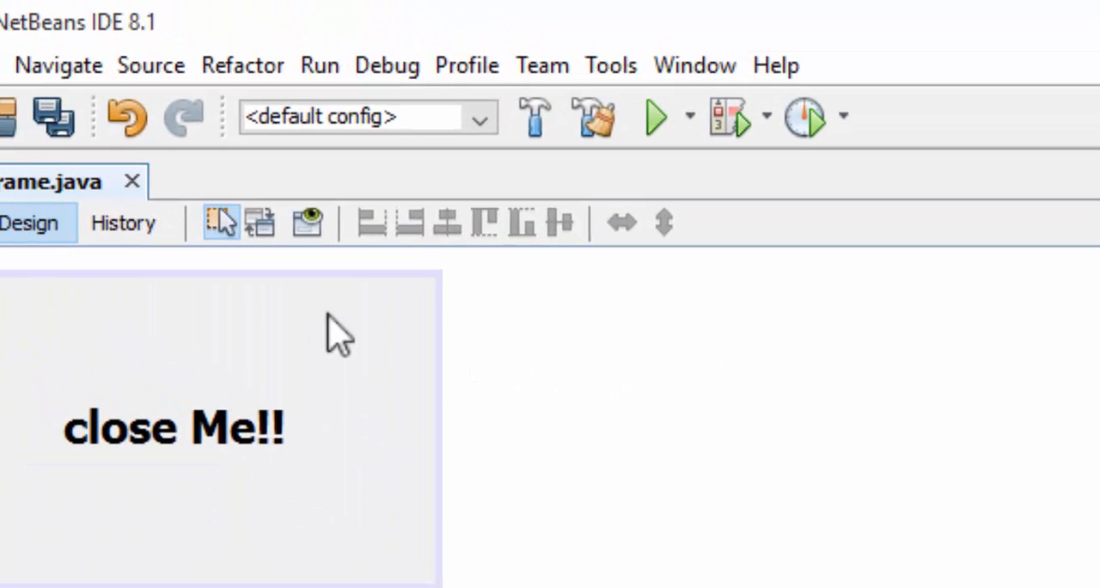
pyautogui.click(318, 64)
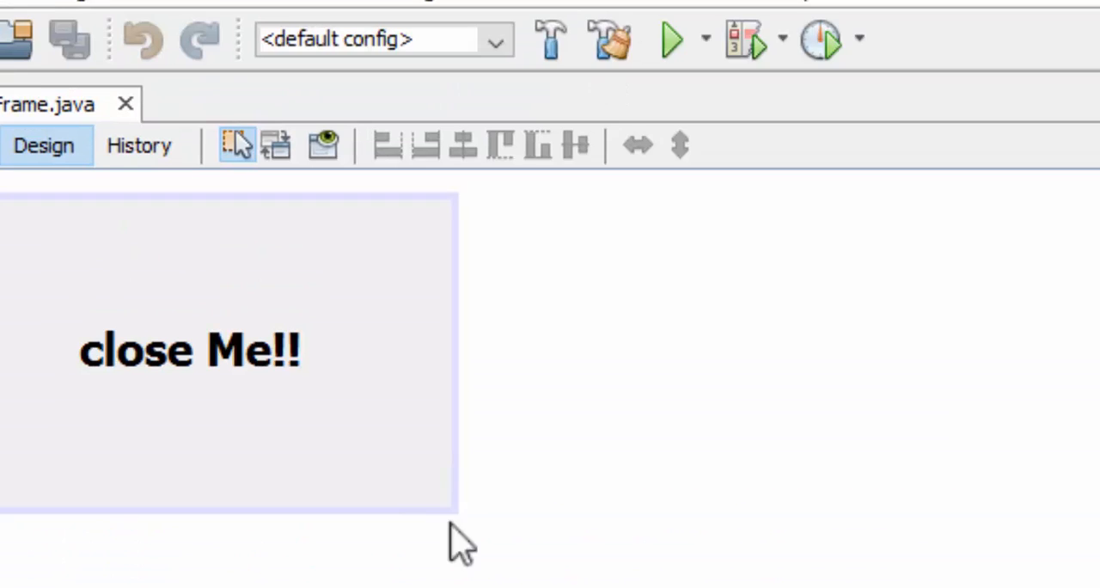
pyautogui.click(670, 43)
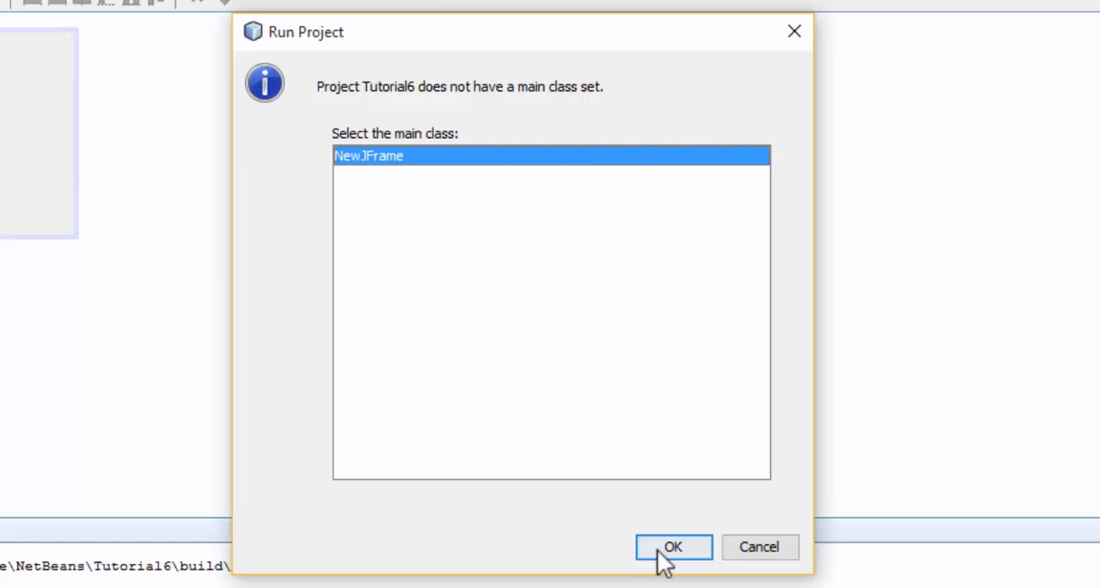
# Run Tutorial6 with NewJFrame as main class; decline the first close, then confirm with Yes.
pyautogui.click(674, 547)
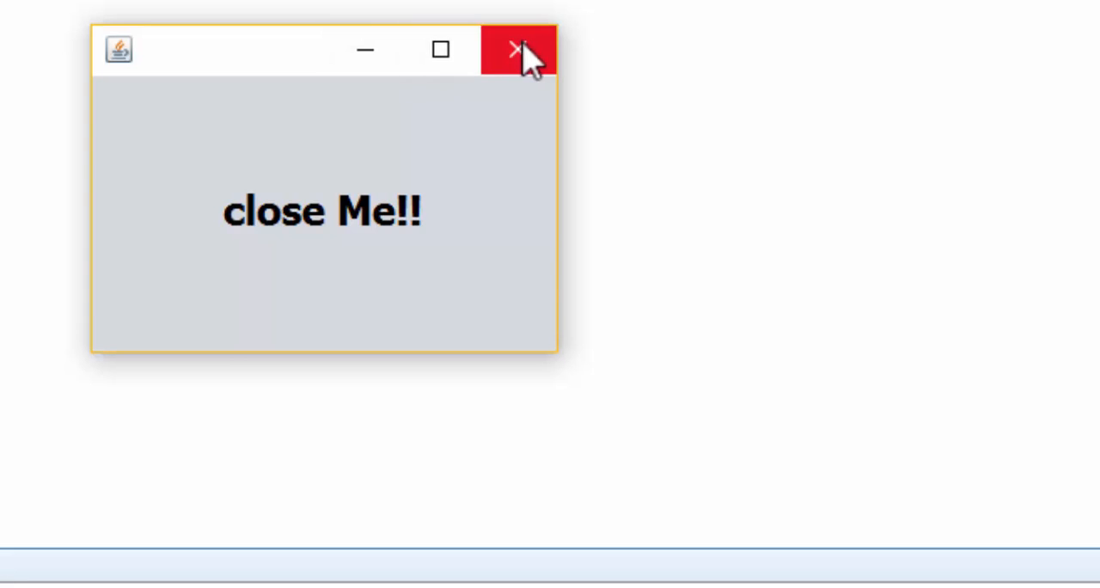
pyautogui.click(513, 49)
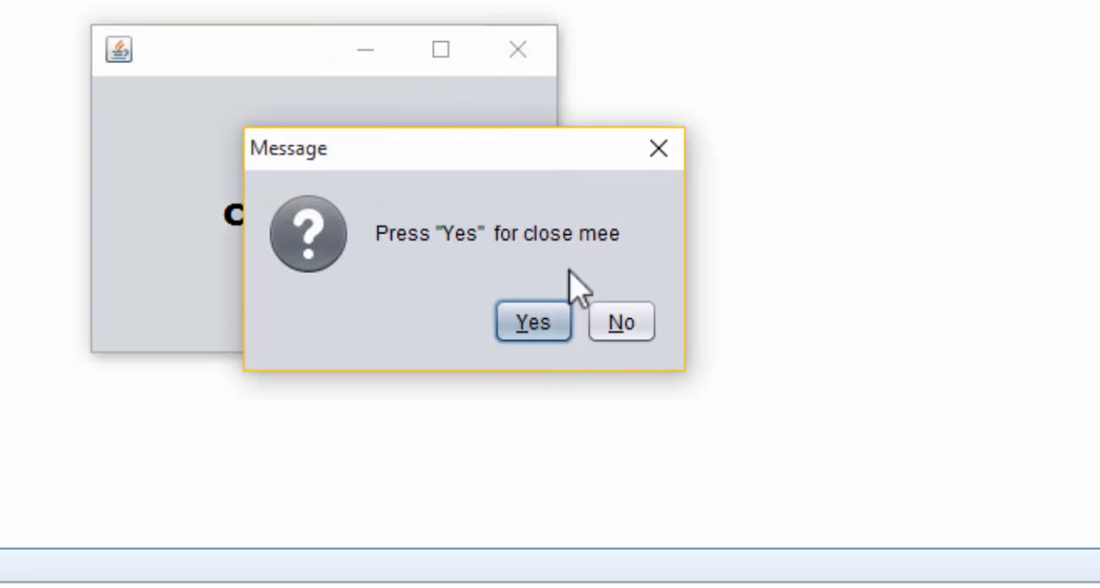
pyautogui.click(532, 322)
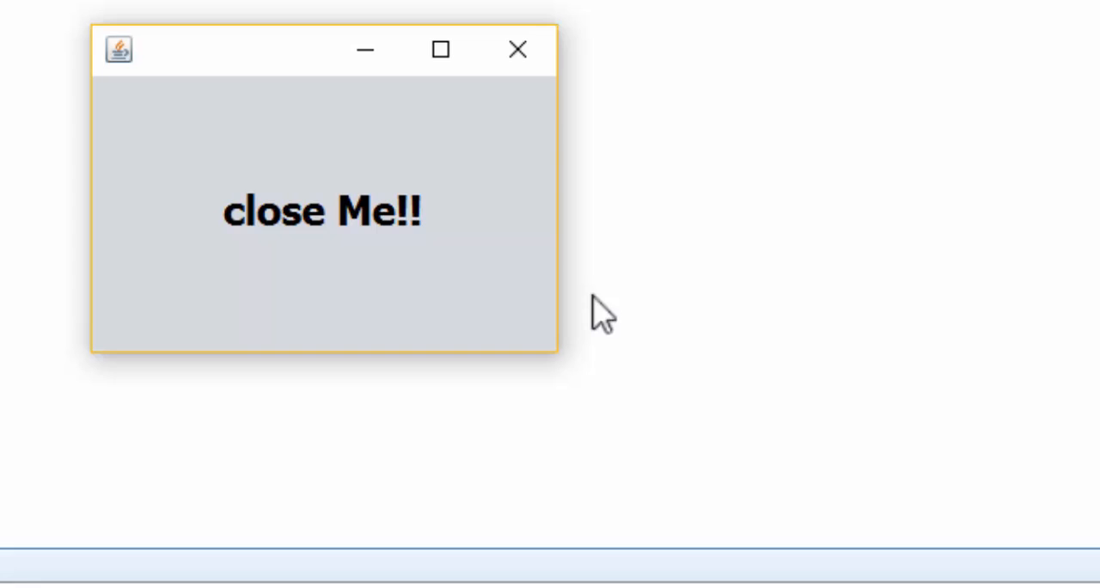
pyautogui.click(322, 213)
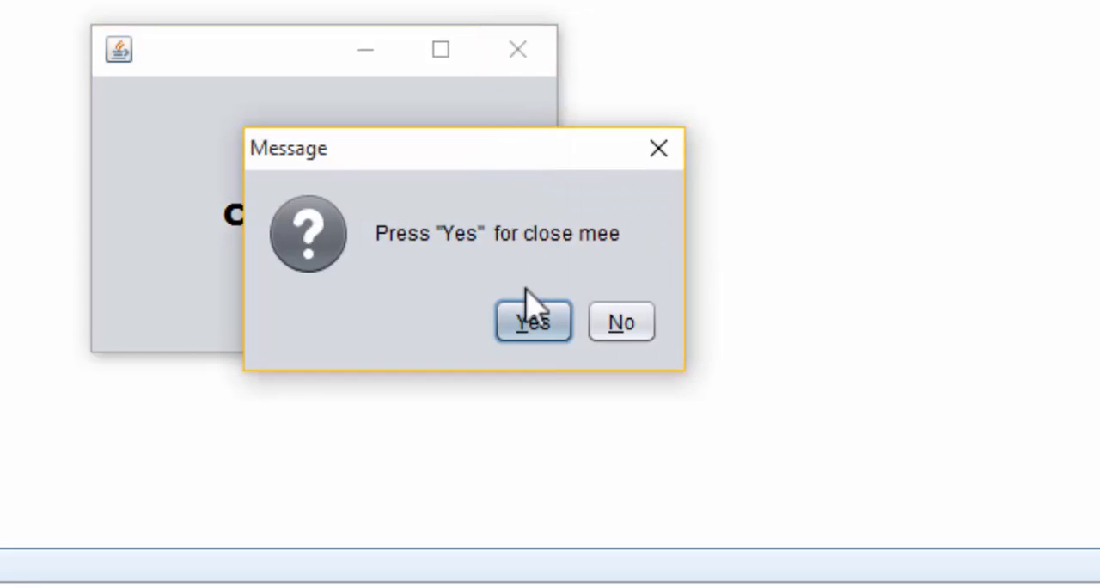
pyautogui.click(531, 321)
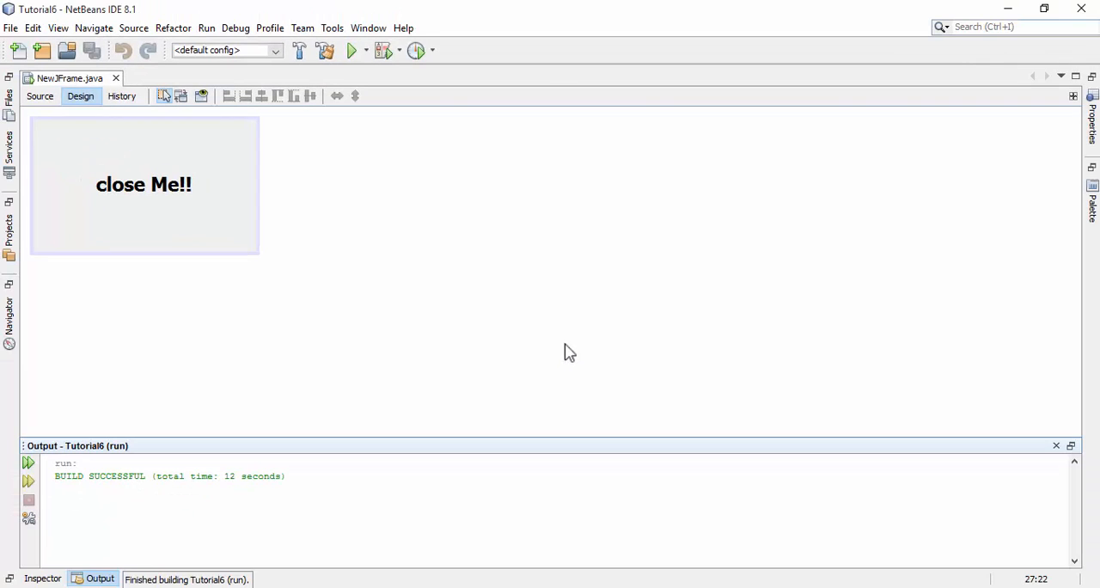
pyautogui.moveTo(562, 340)
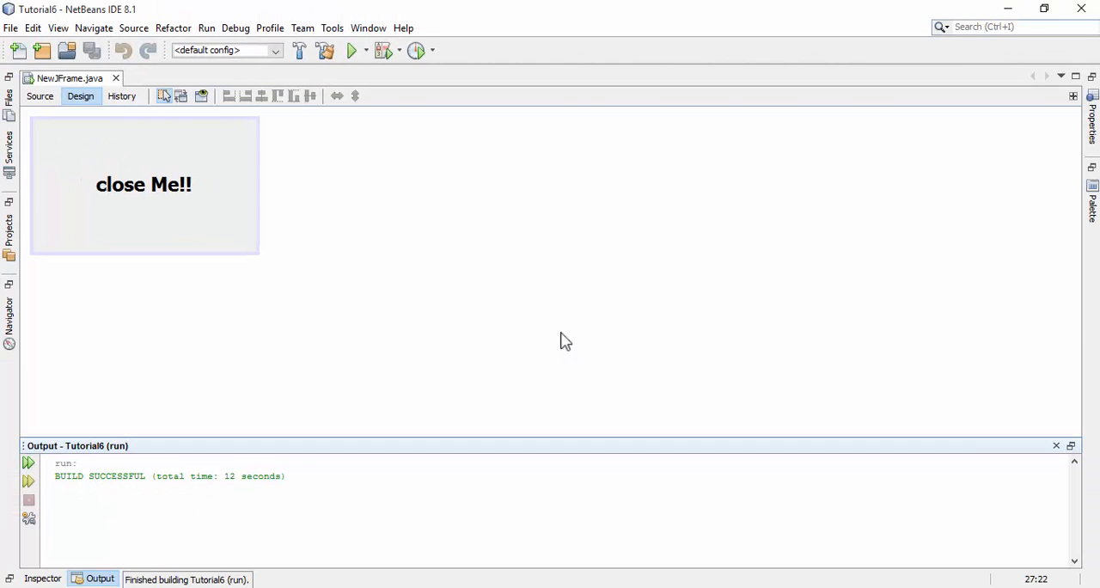